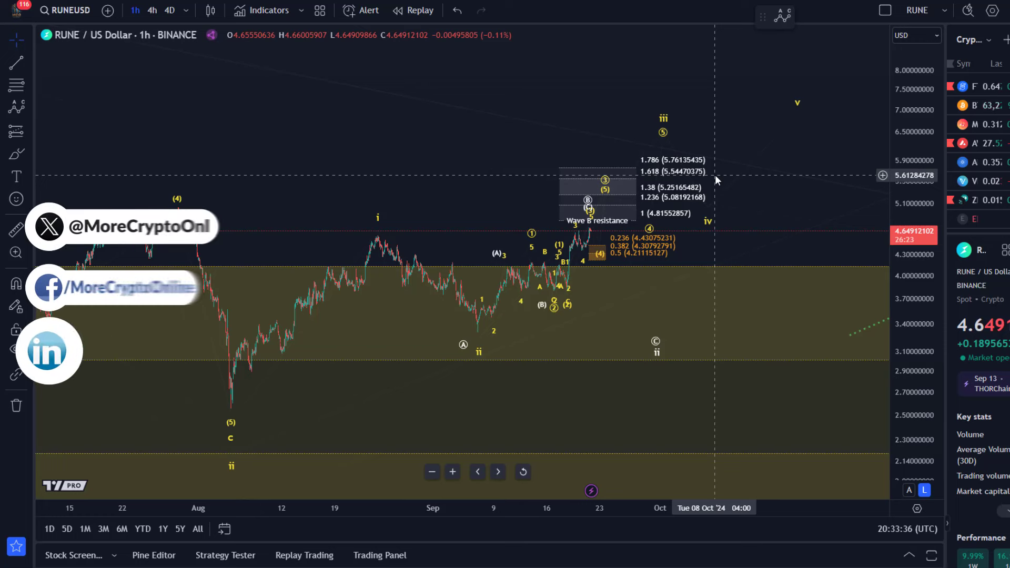
pyautogui.moveTo(644, 287)
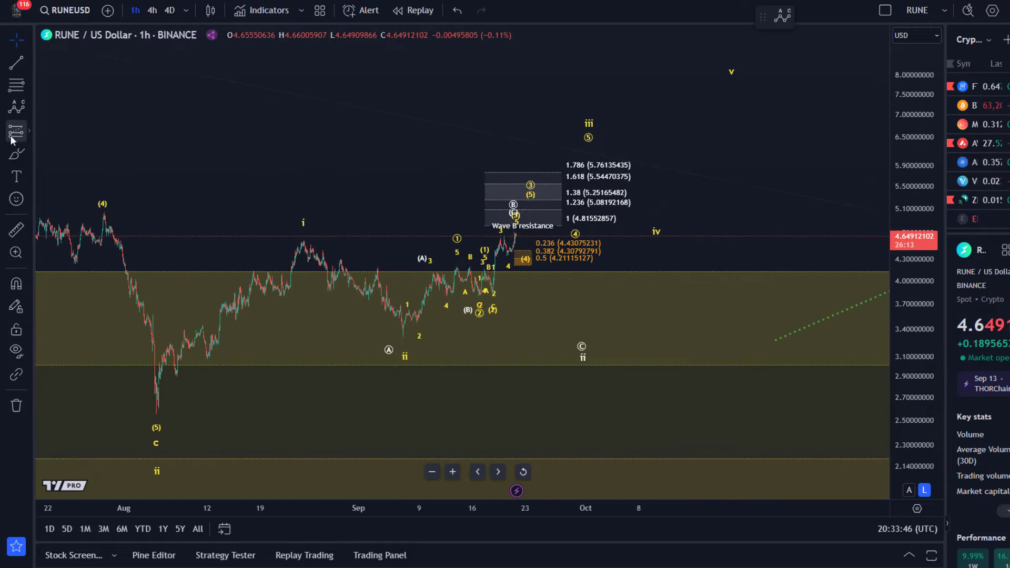
pyautogui.moveTo(372, 279)
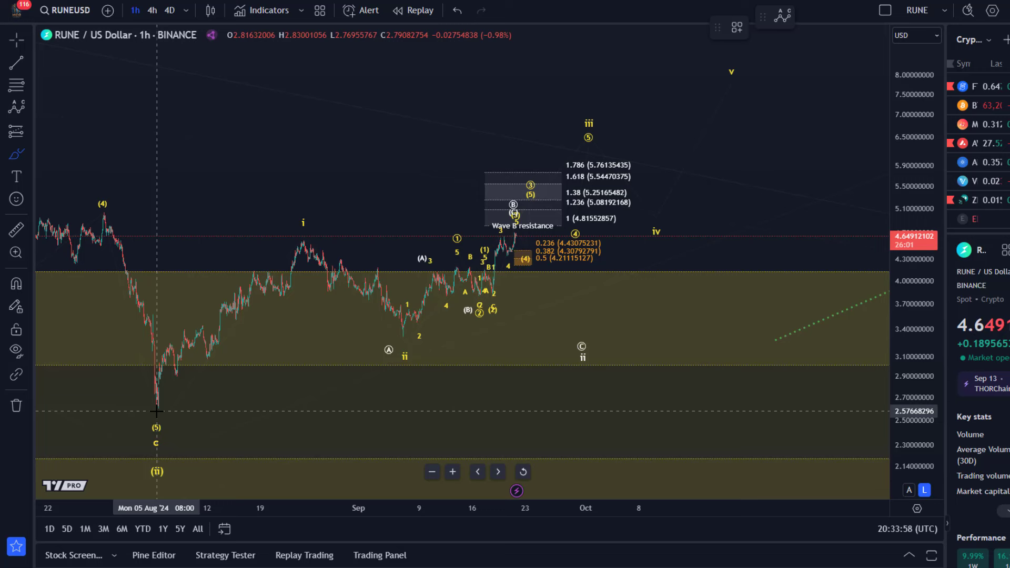
pyautogui.moveTo(156, 407)
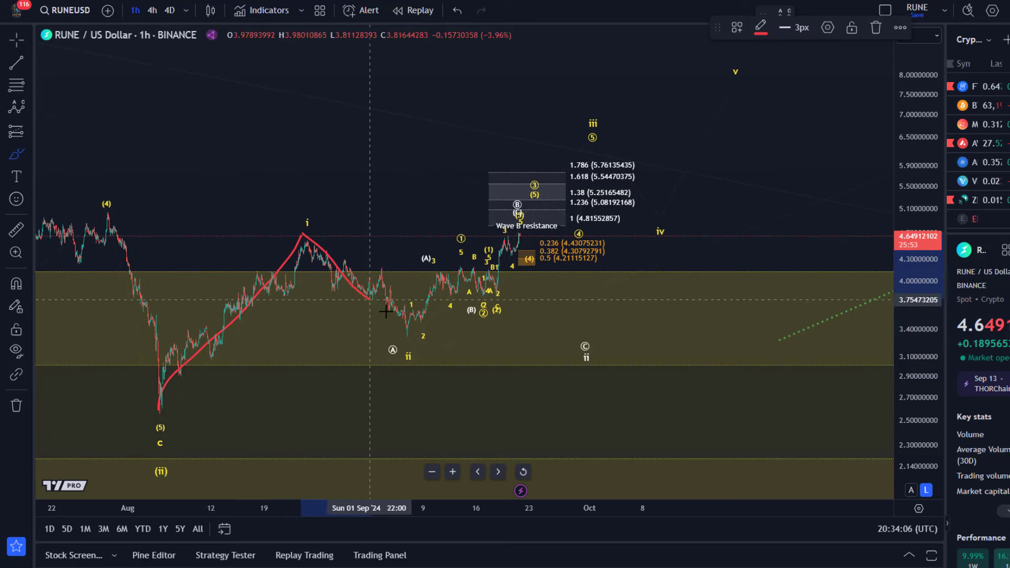
# Undo the later red projection strokes, keeping the sketch from the August low to wave ii.
pyautogui.click(457, 10)
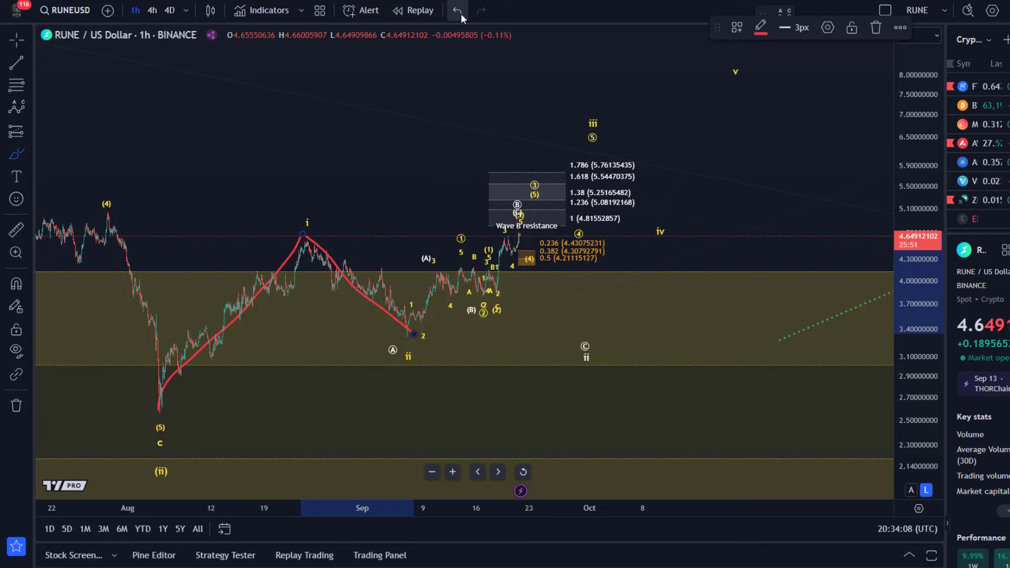
pyautogui.click(455, 11)
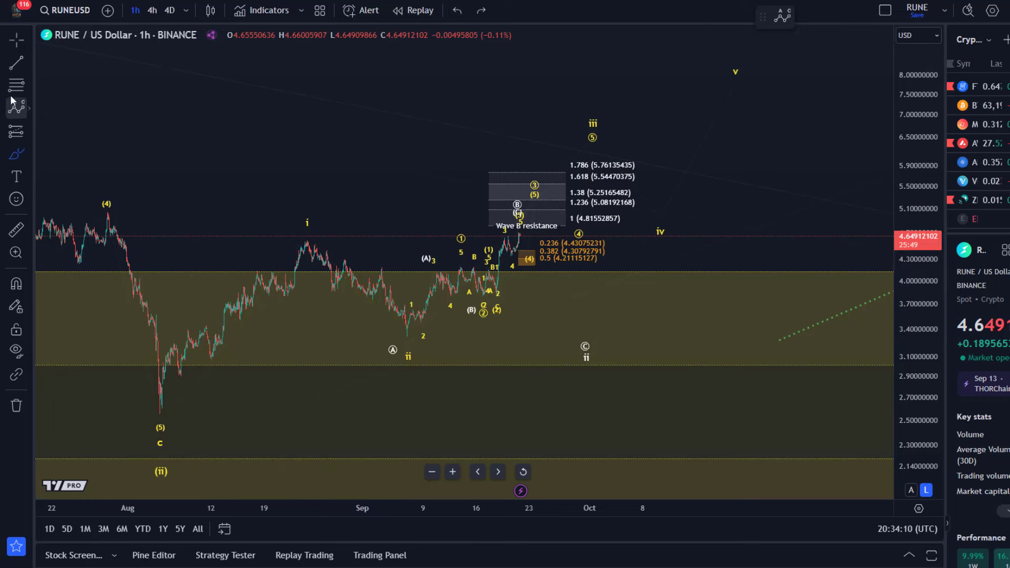
pyautogui.moveTo(326, 414)
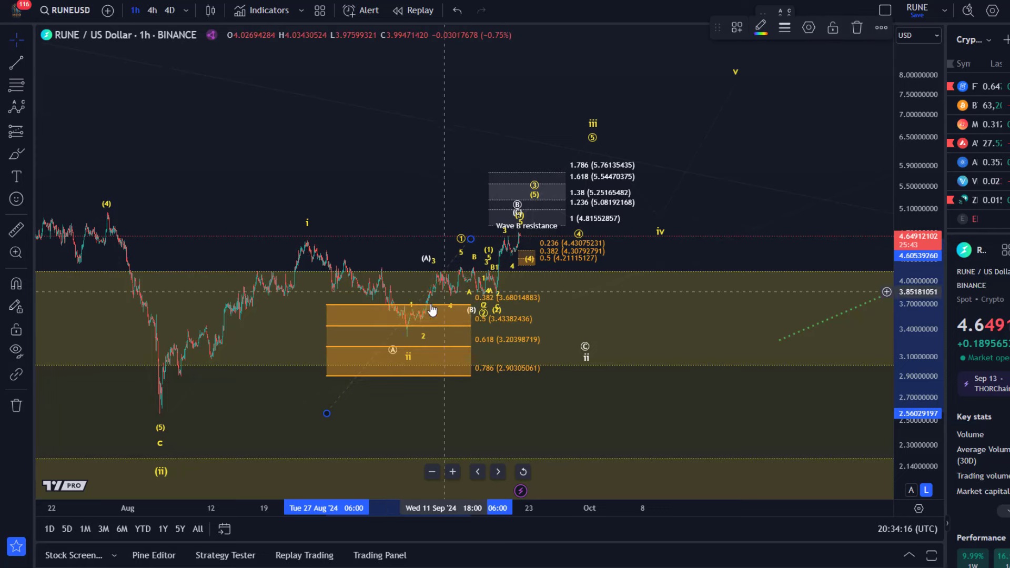
pyautogui.moveTo(406, 329)
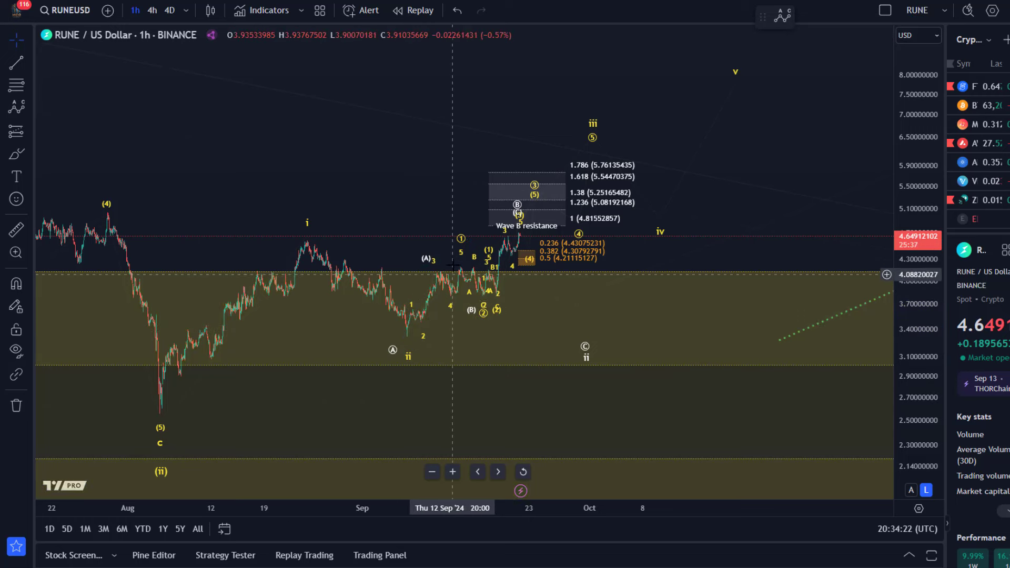
pyautogui.moveTo(269, 129)
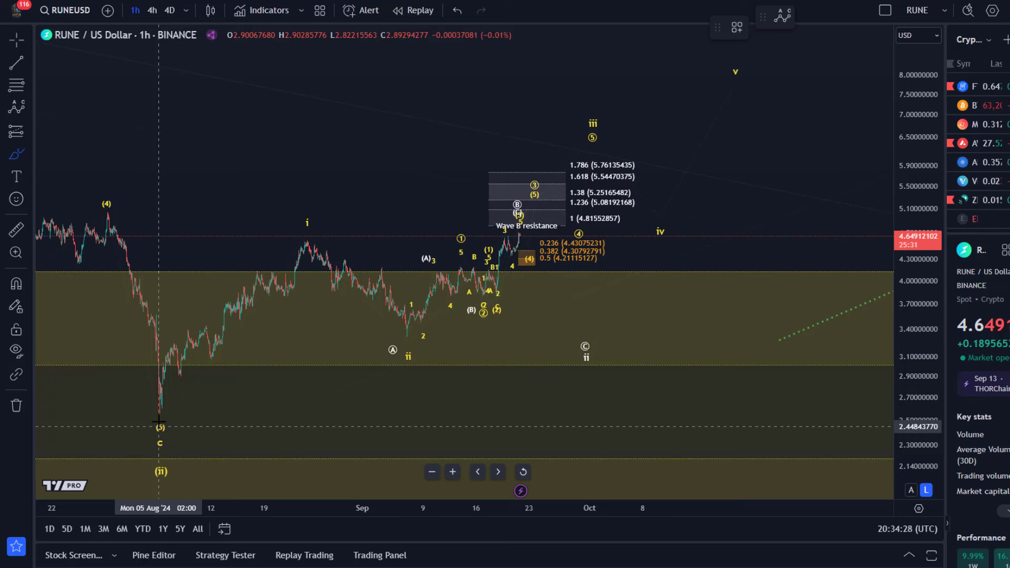
pyautogui.moveTo(159, 415)
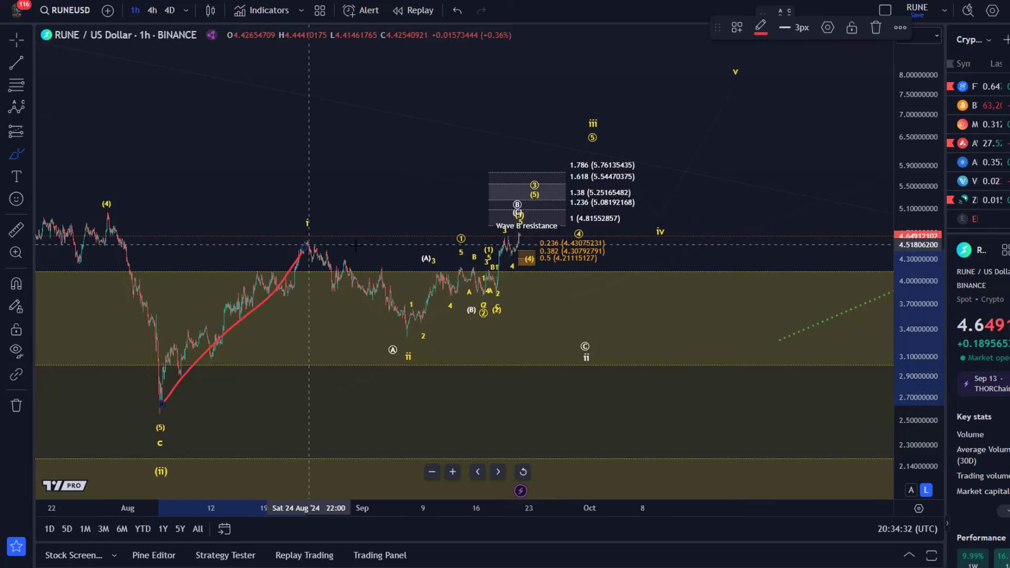
pyautogui.moveTo(764, 57)
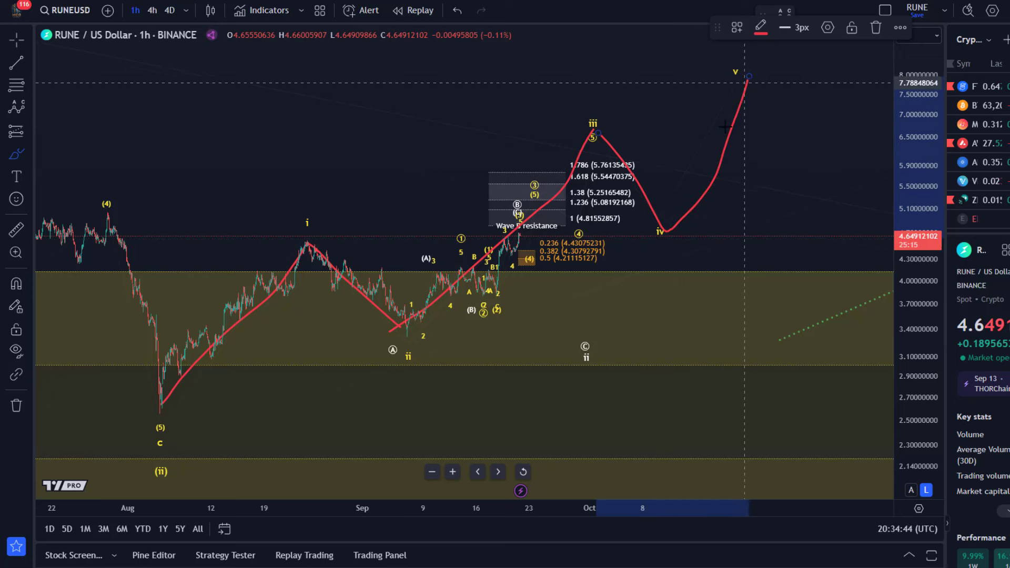
pyautogui.moveTo(451, 285)
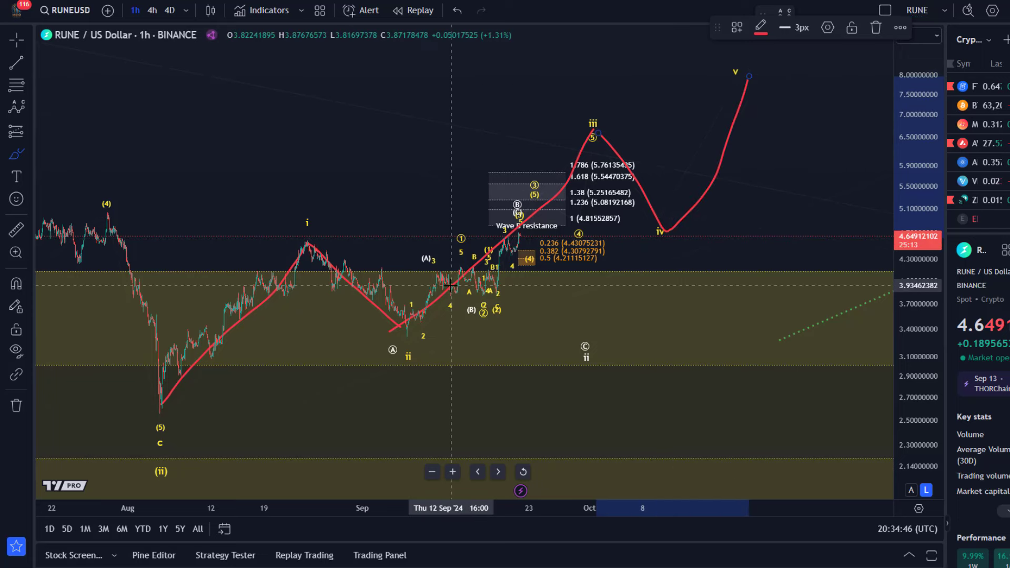
pyautogui.moveTo(593, 120)
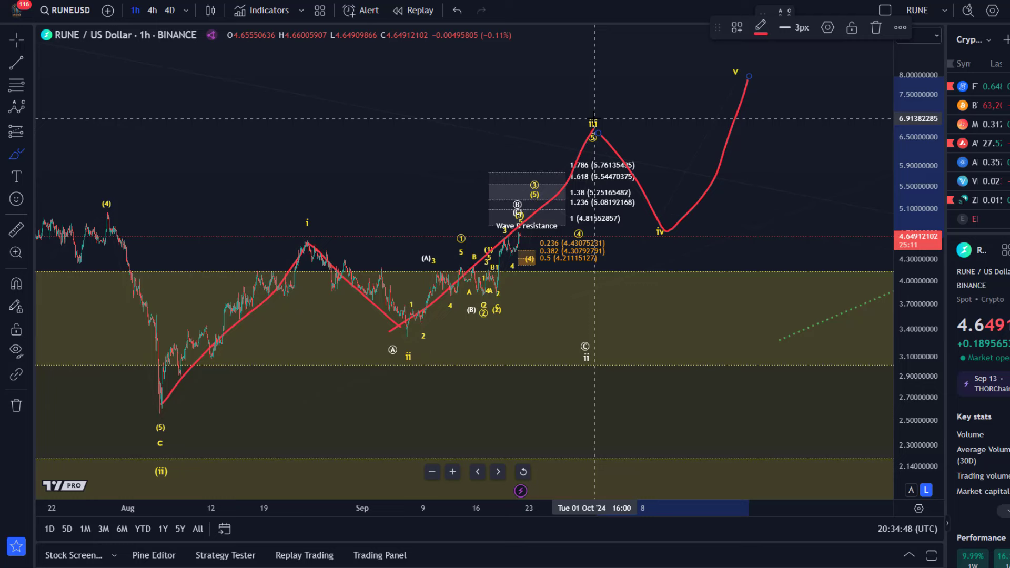
pyautogui.moveTo(592, 140)
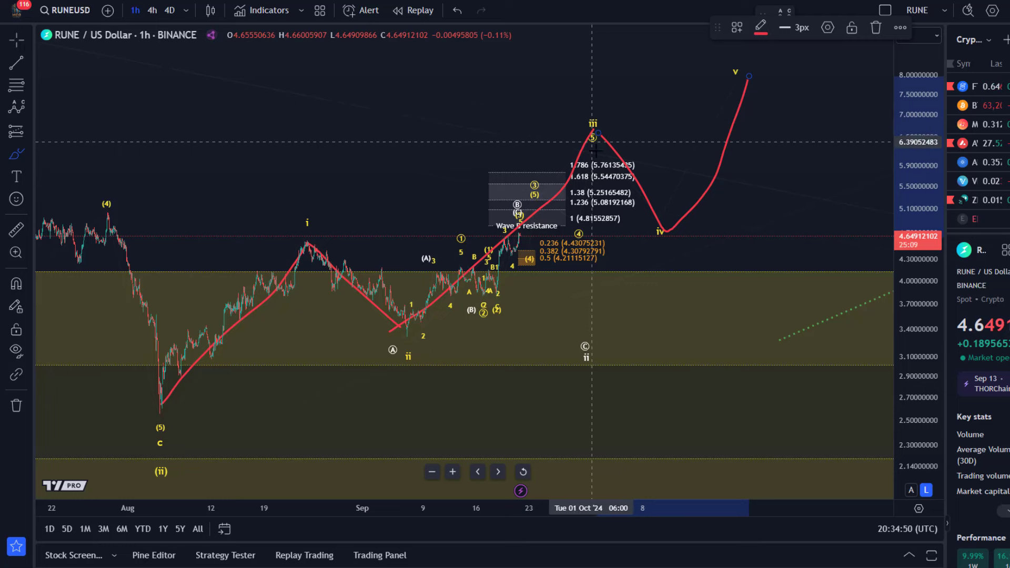
pyautogui.moveTo(499, 273)
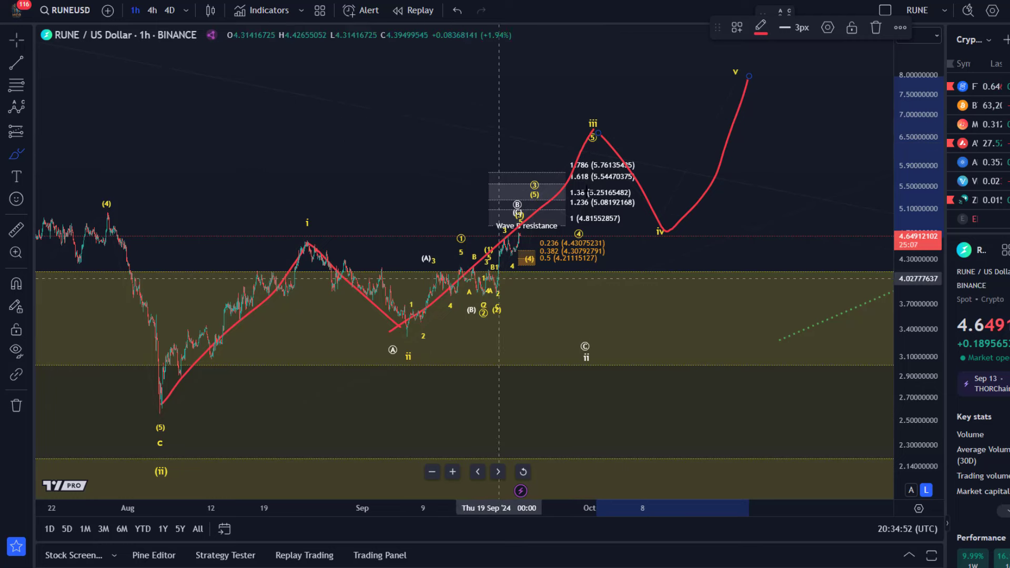
pyautogui.moveTo(493, 261)
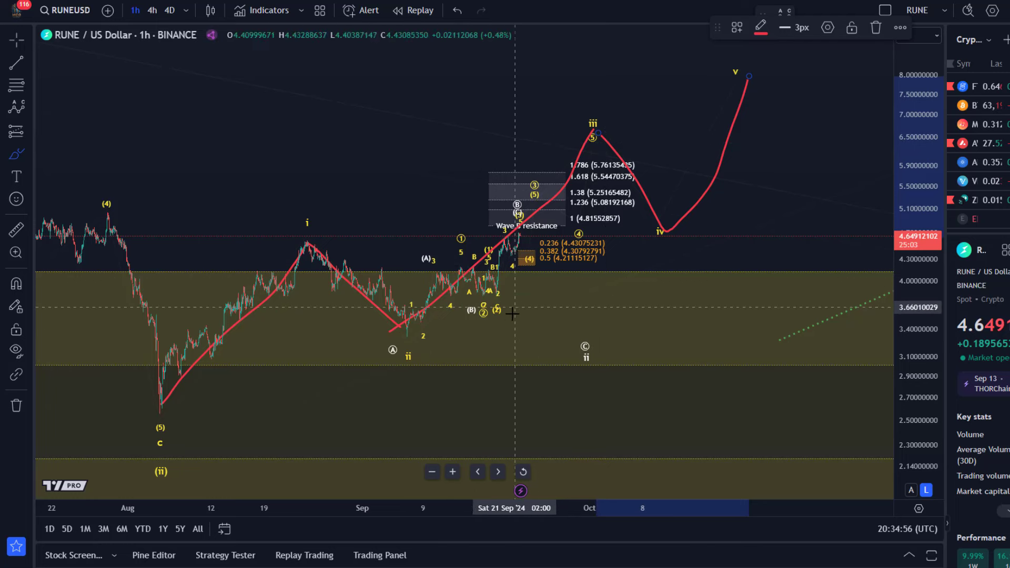
pyautogui.moveTo(463, 288)
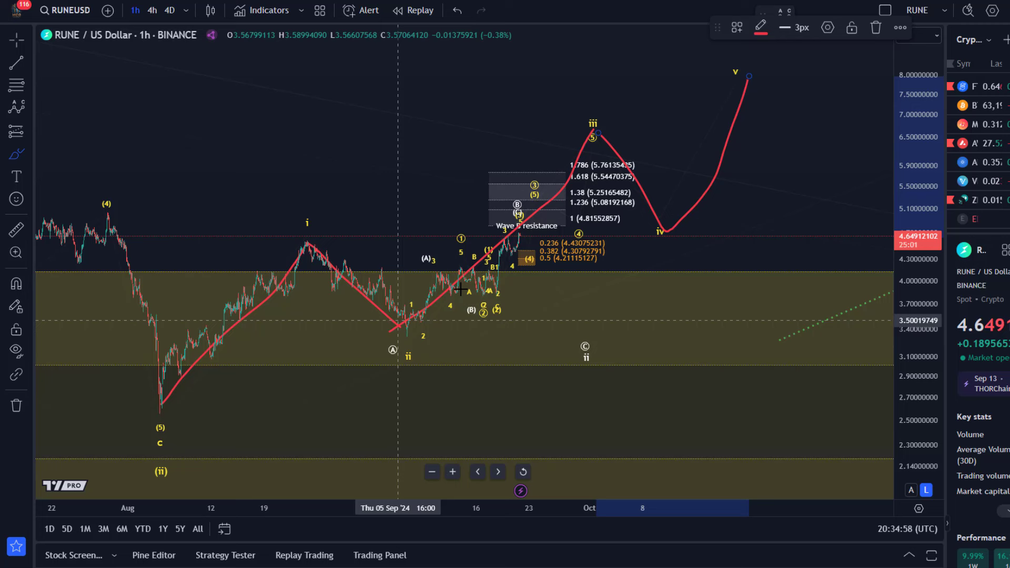
pyautogui.moveTo(391, 331)
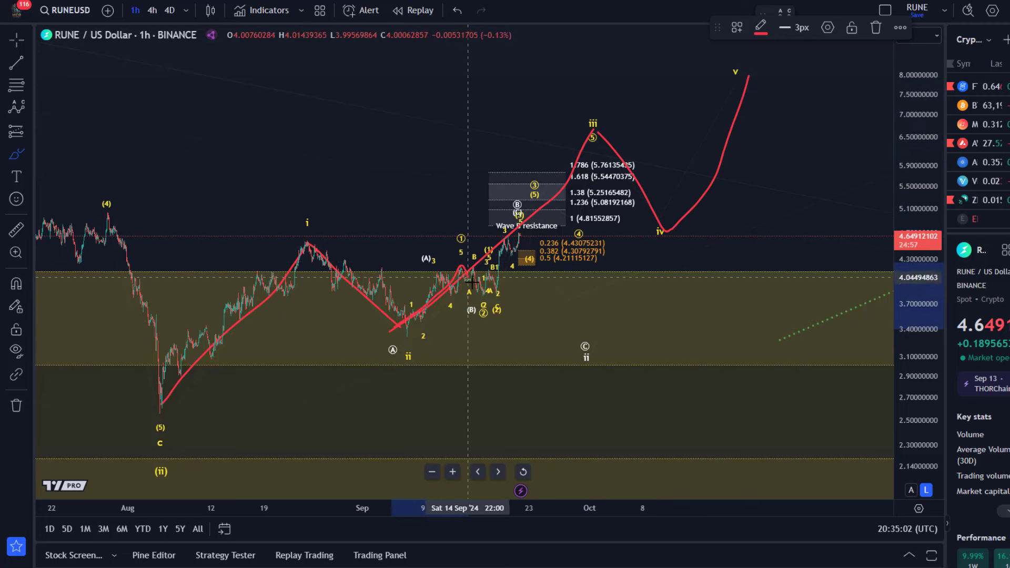
pyautogui.moveTo(483, 294)
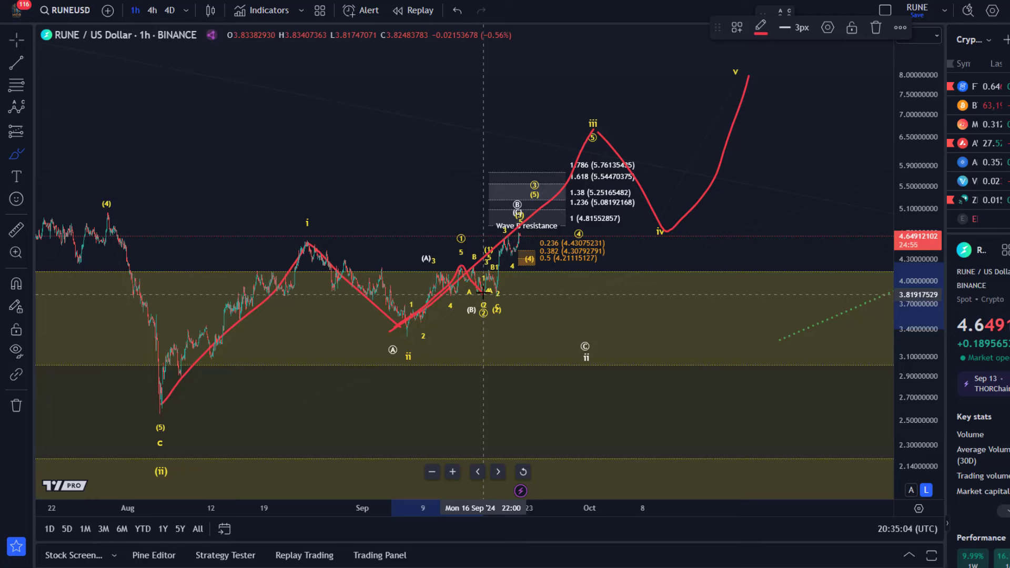
pyautogui.moveTo(519, 218)
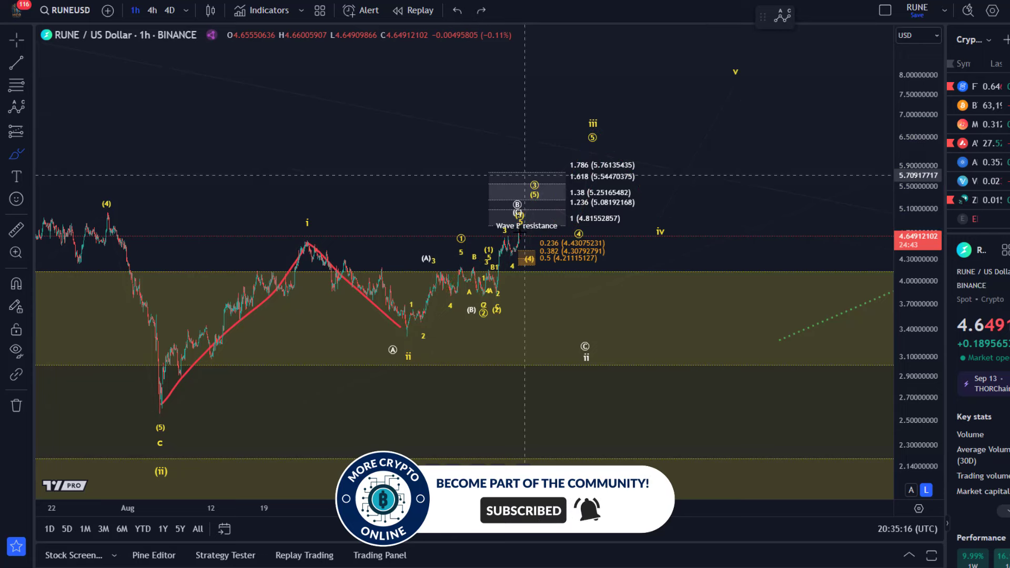
pyautogui.moveTo(417, 193)
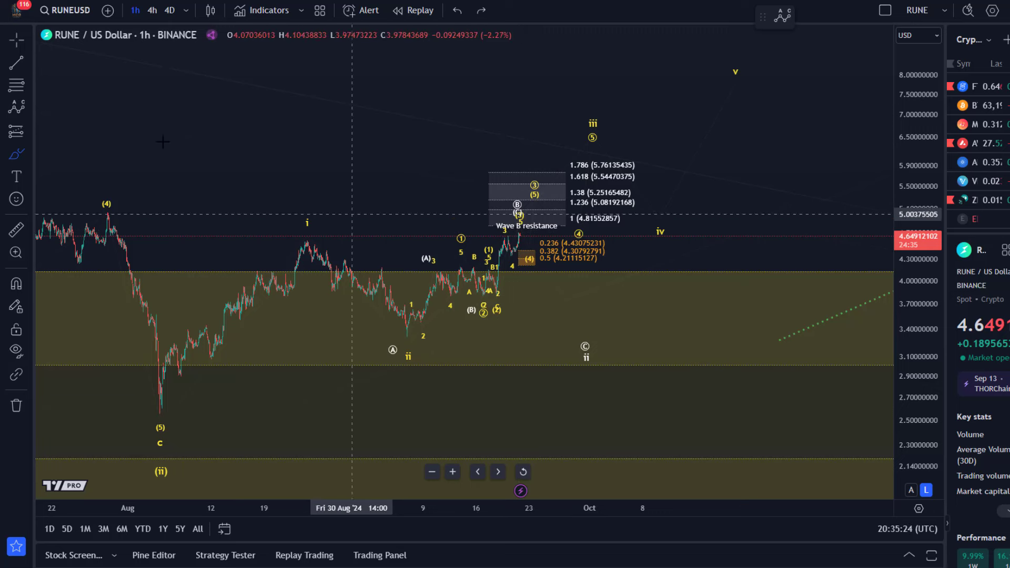
pyautogui.moveTo(346, 323)
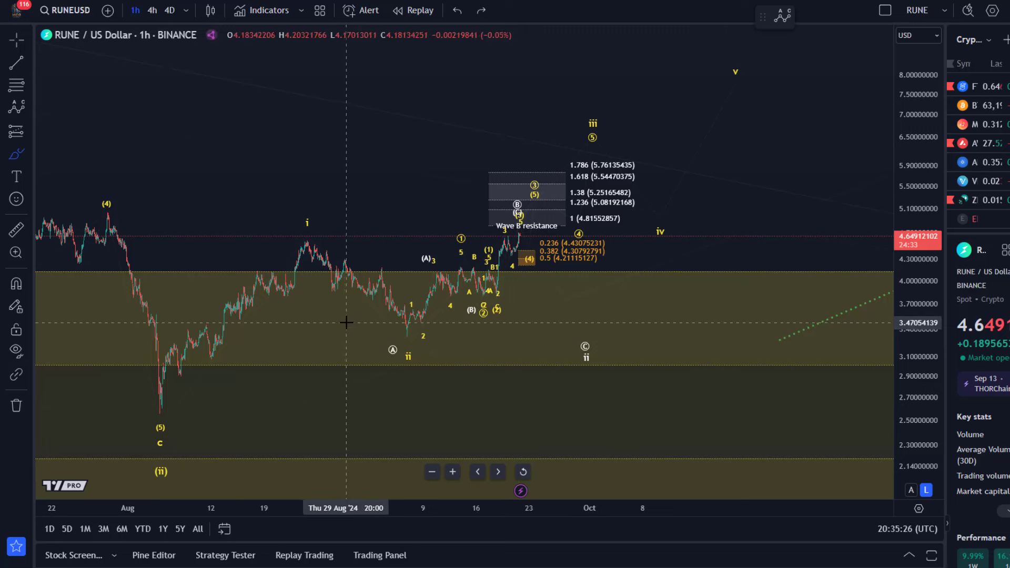
pyautogui.moveTo(549, 307)
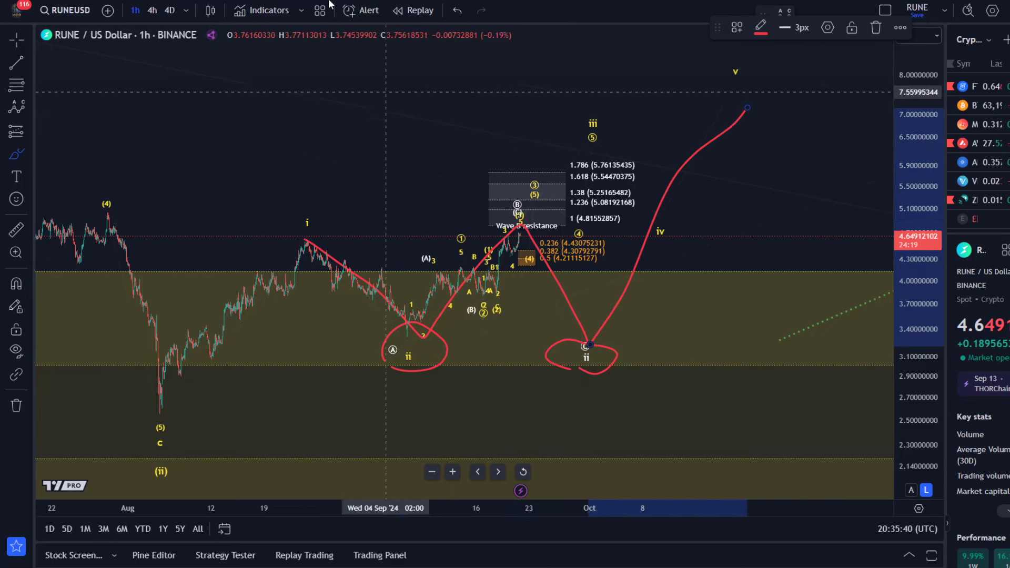
pyautogui.click(455, 11)
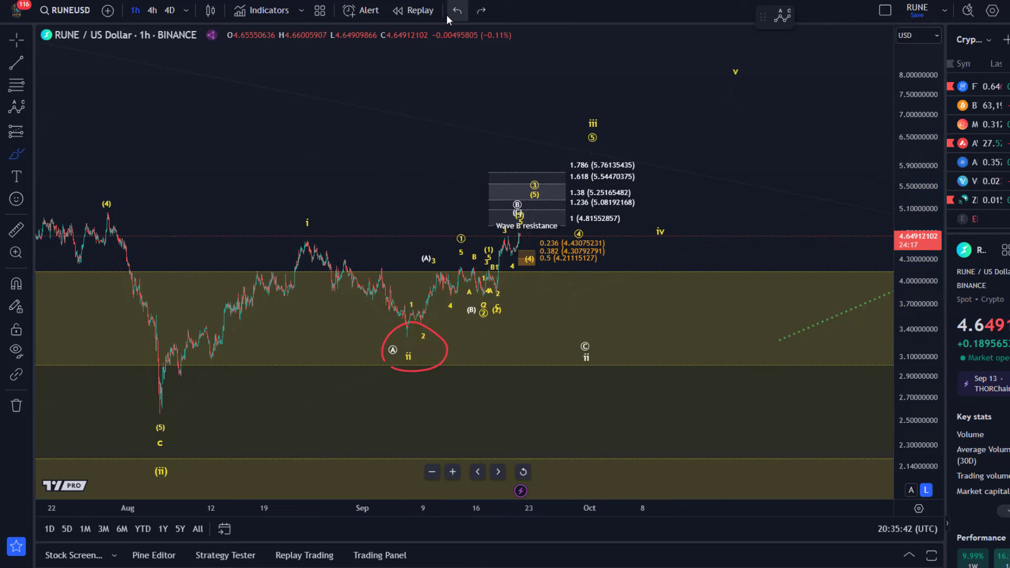
pyautogui.click(455, 10)
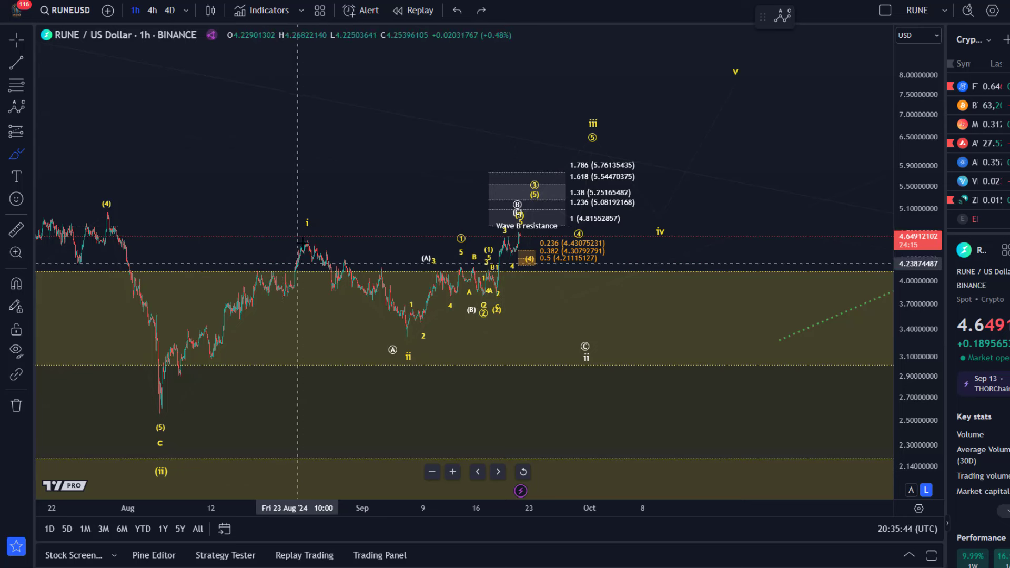
pyautogui.moveTo(411, 327)
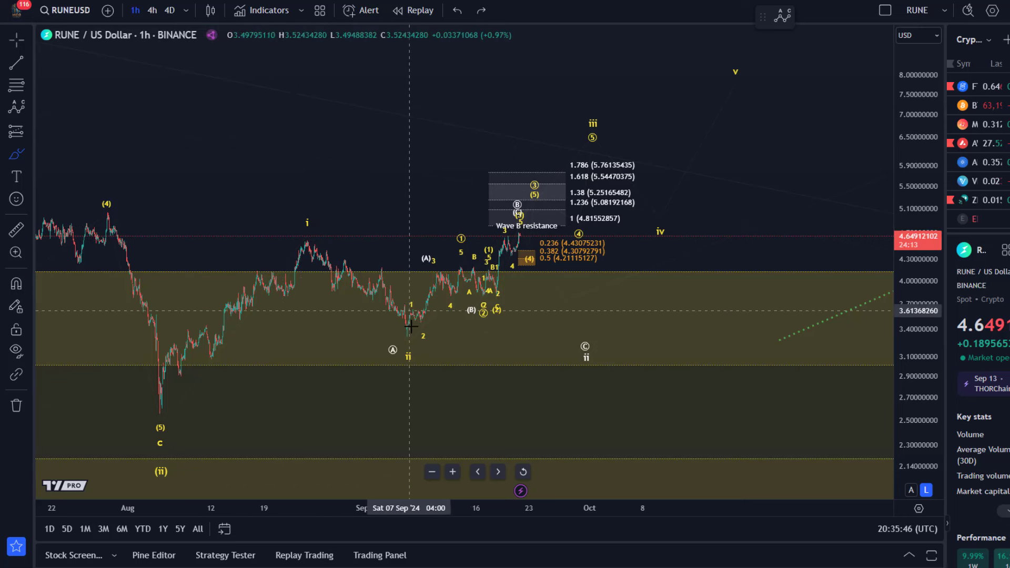
pyautogui.moveTo(406, 333)
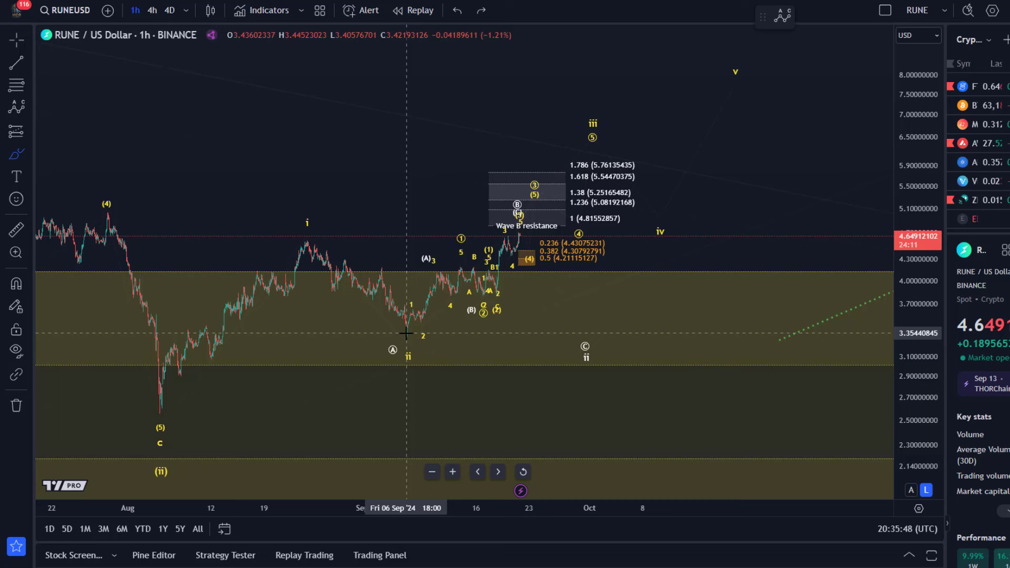
pyautogui.moveTo(408, 330)
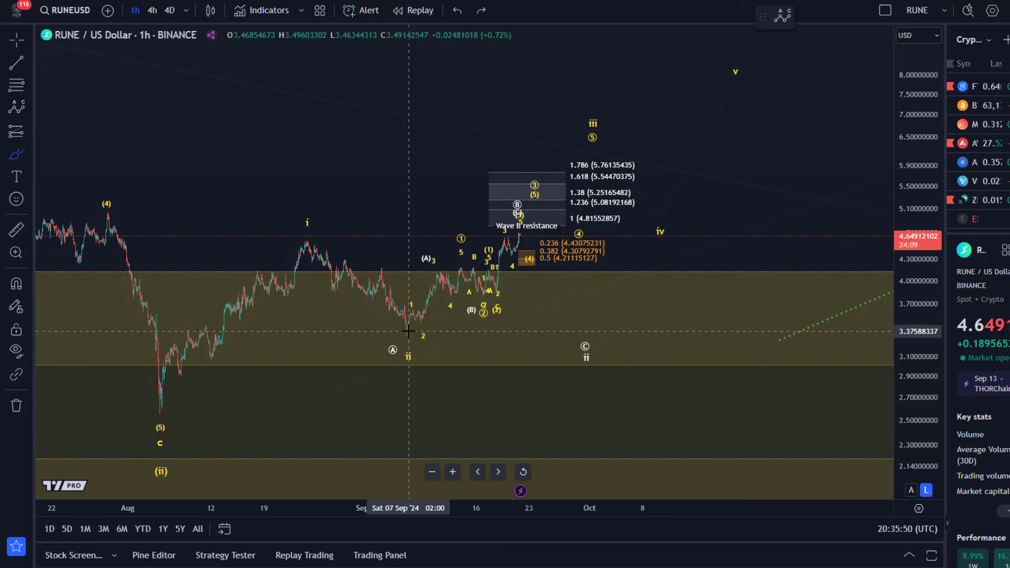
pyautogui.moveTo(416, 333)
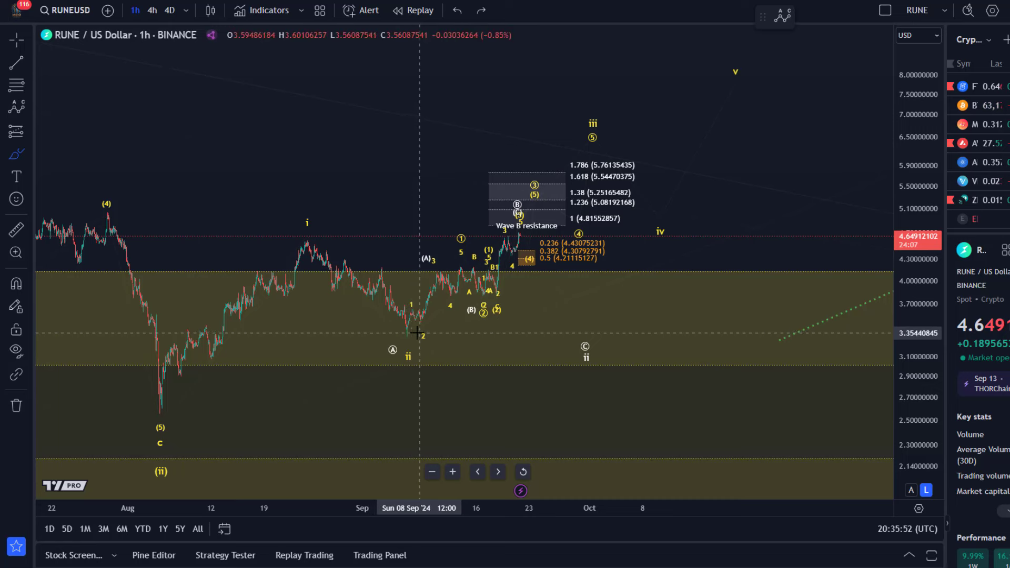
pyautogui.moveTo(409, 333)
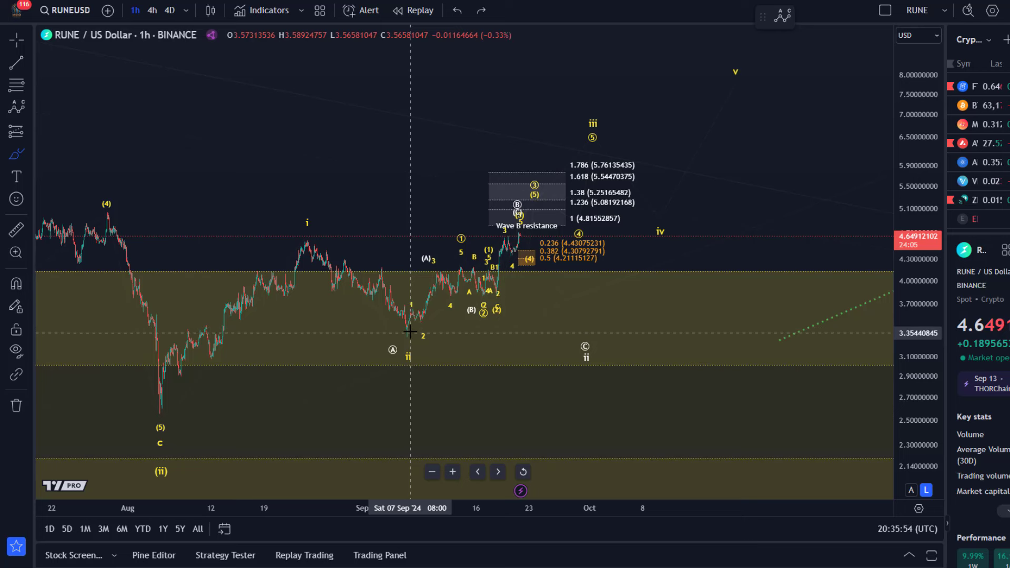
pyautogui.moveTo(423, 348)
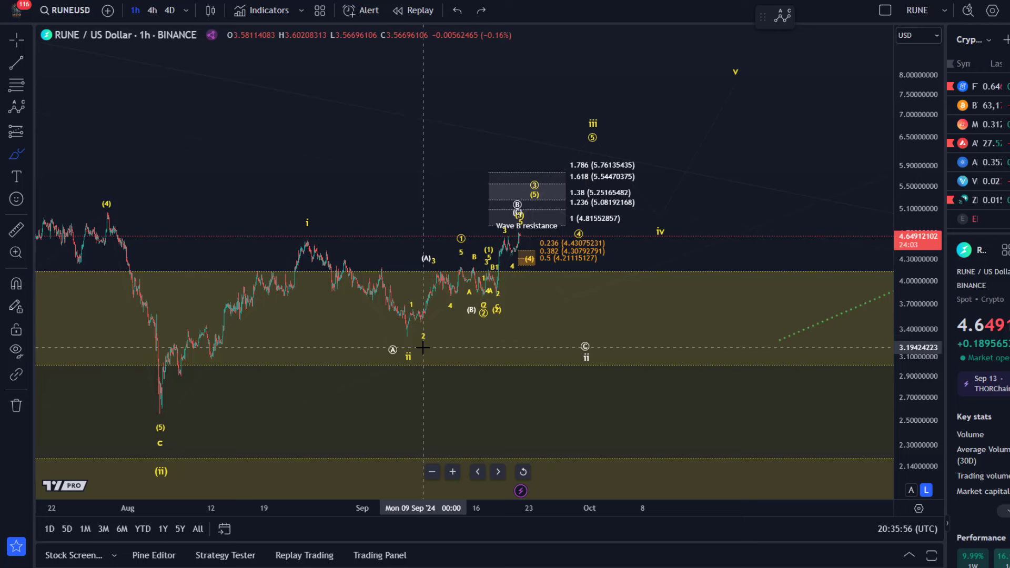
pyautogui.moveTo(591, 348)
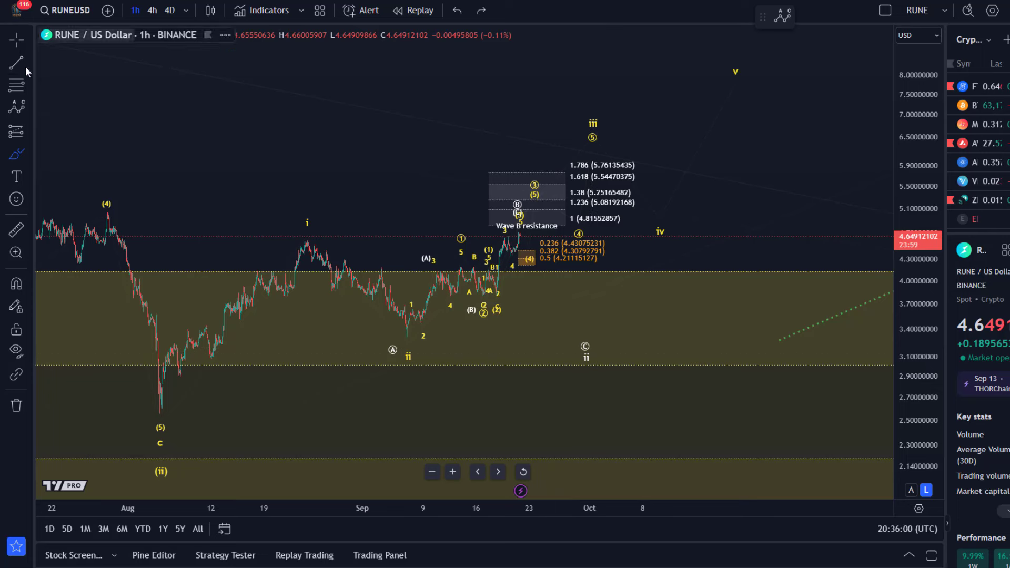
pyautogui.moveTo(487, 416)
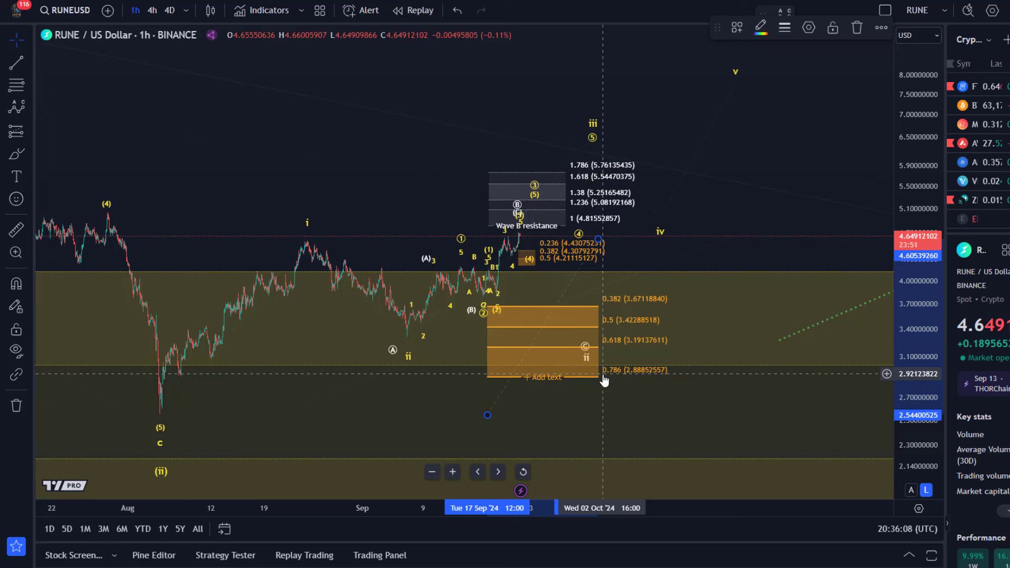
pyautogui.moveTo(605, 379)
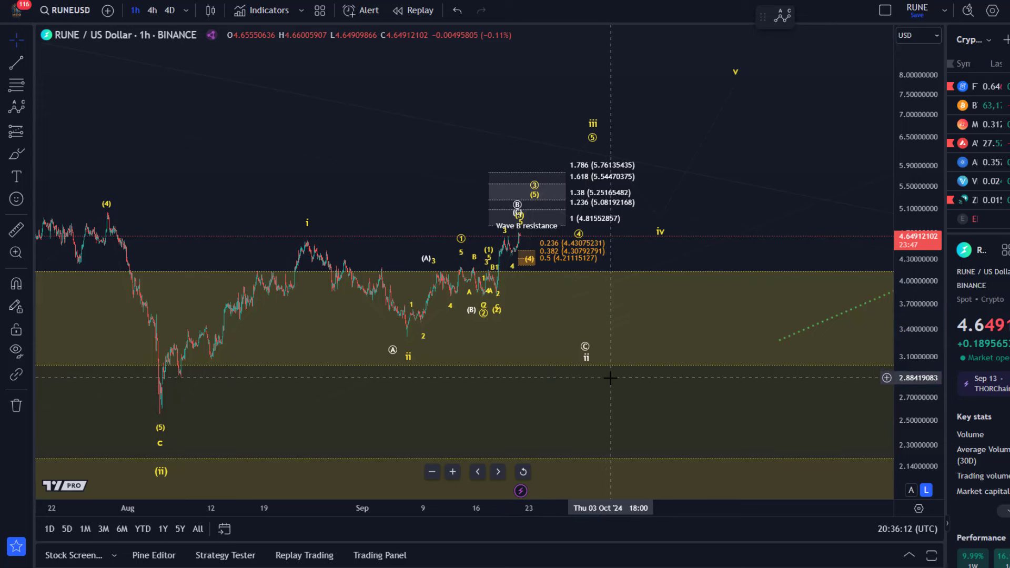
pyautogui.moveTo(279, 213)
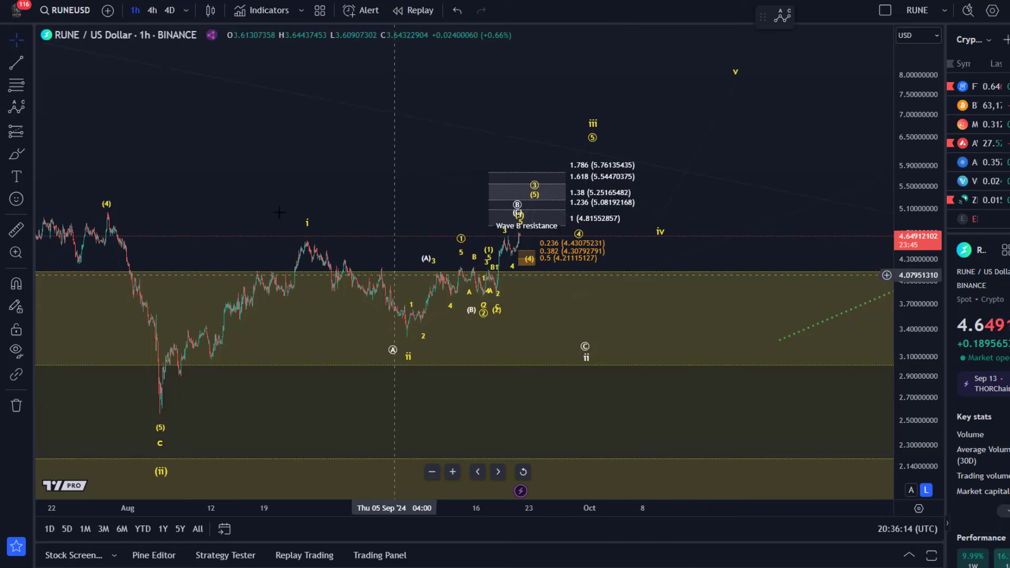
pyautogui.click(16, 154)
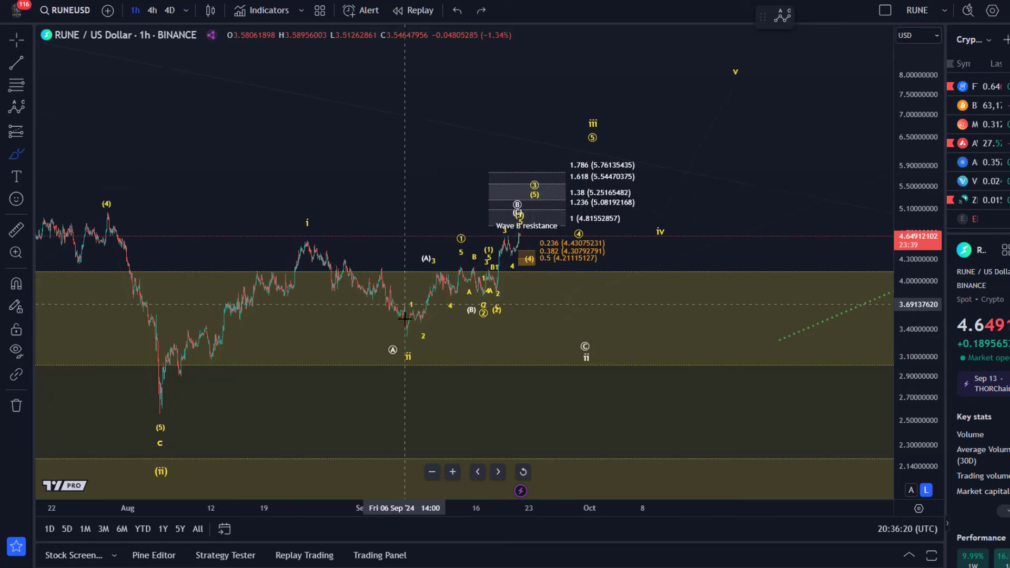
pyautogui.moveTo(405, 338)
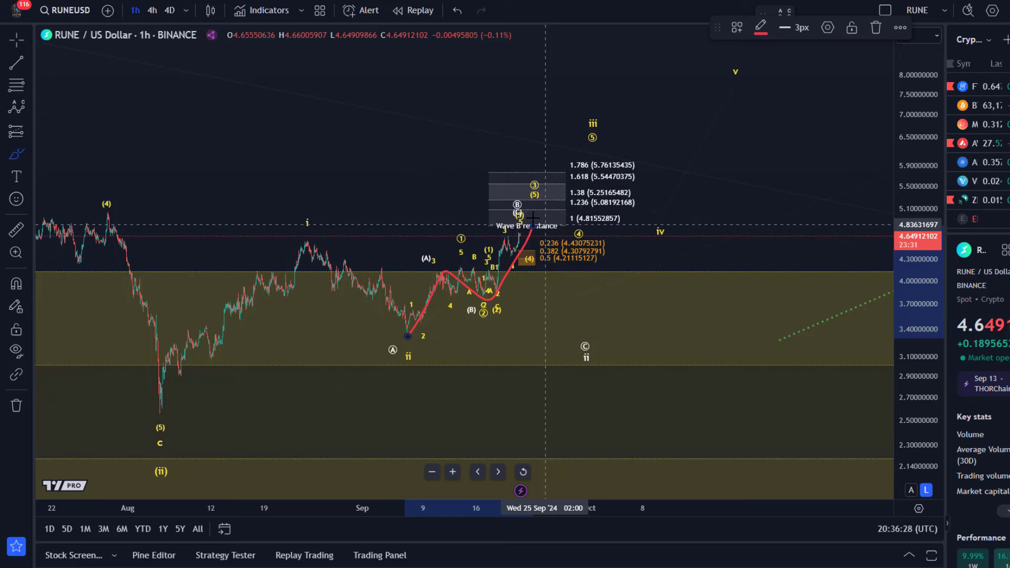
pyautogui.moveTo(596, 224)
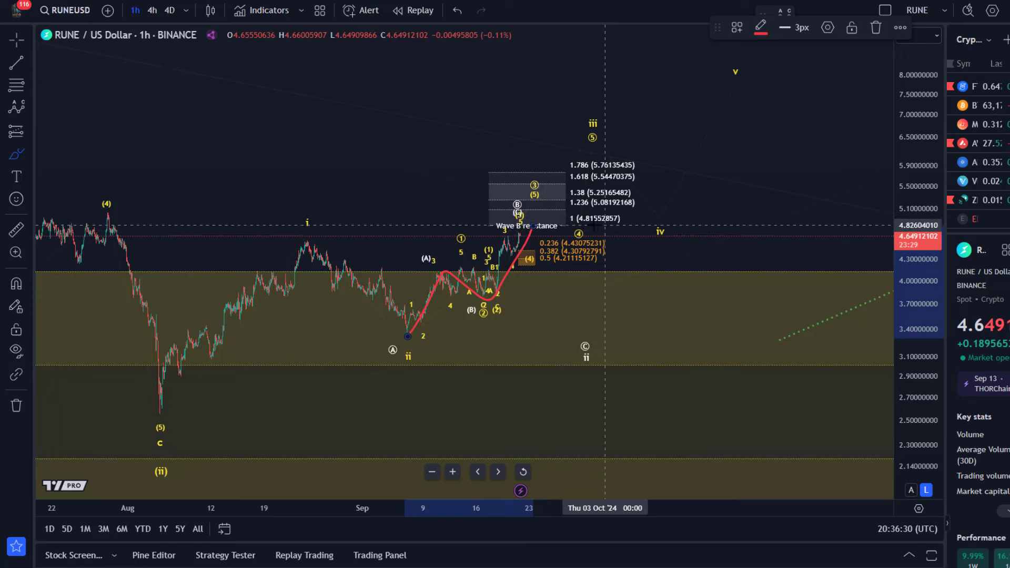
pyautogui.moveTo(585, 224)
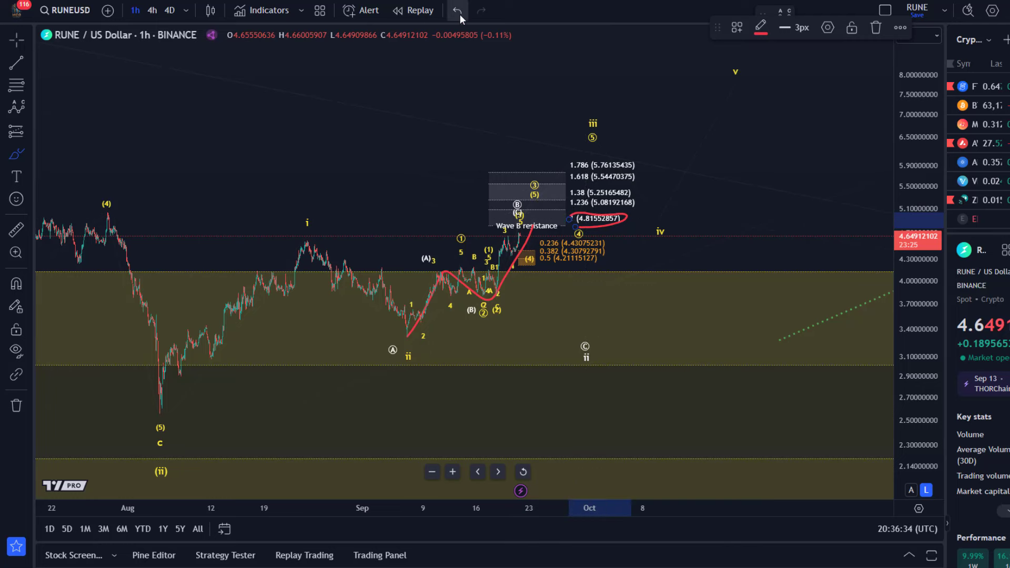
pyautogui.click(455, 10)
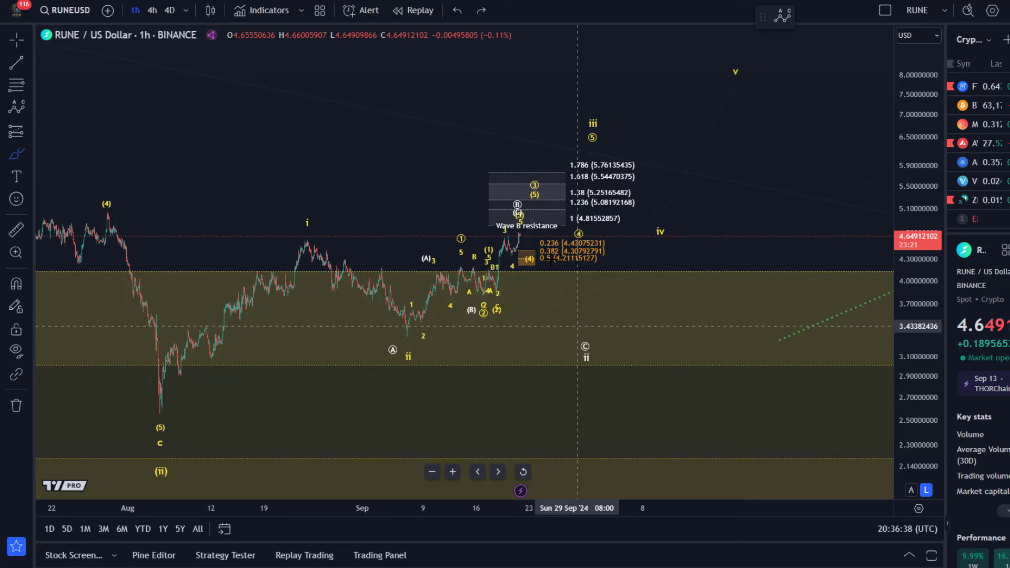
pyautogui.moveTo(603, 343)
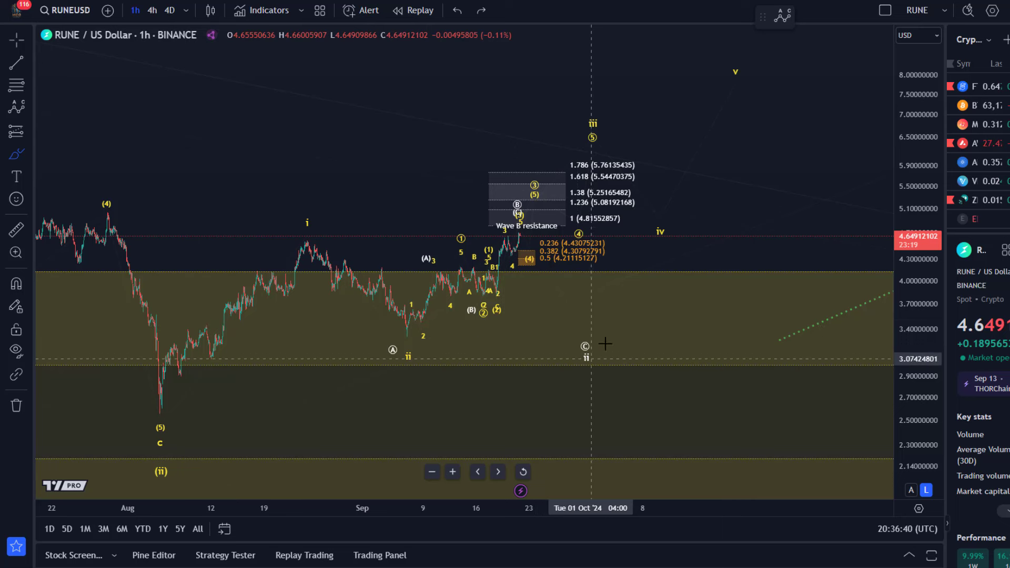
pyautogui.moveTo(719, 85)
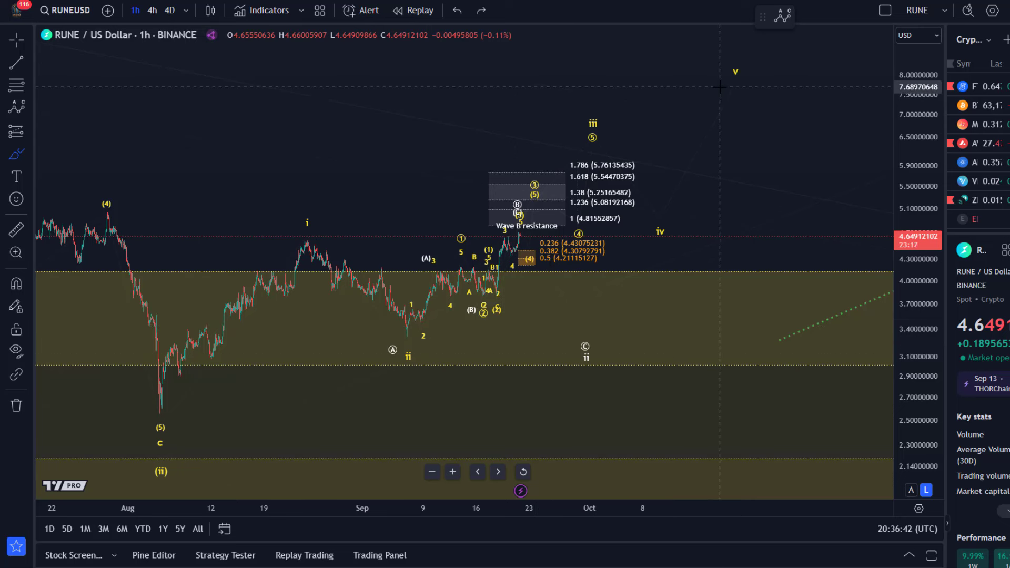
pyautogui.moveTo(392, 270)
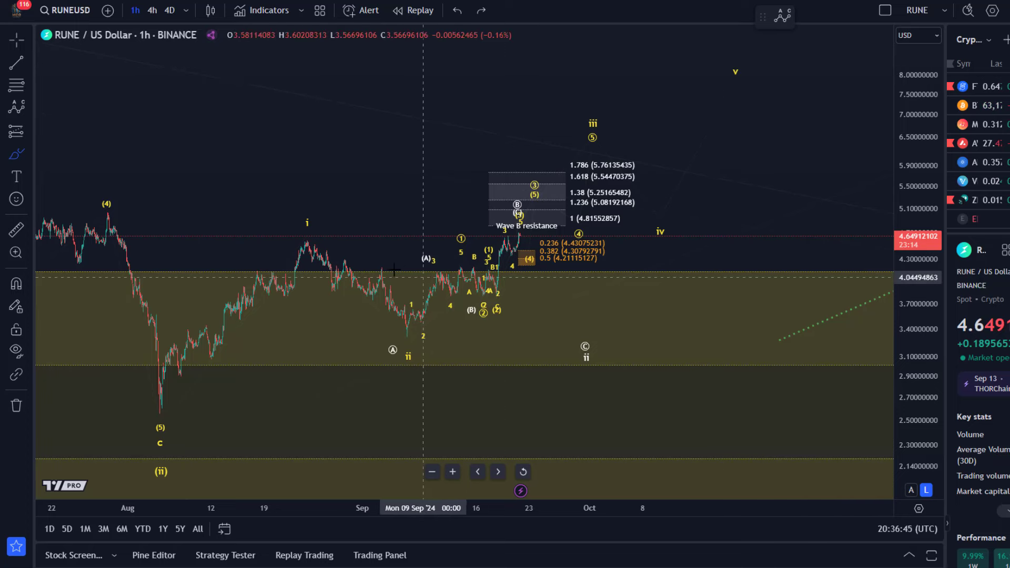
pyautogui.moveTo(360, 400)
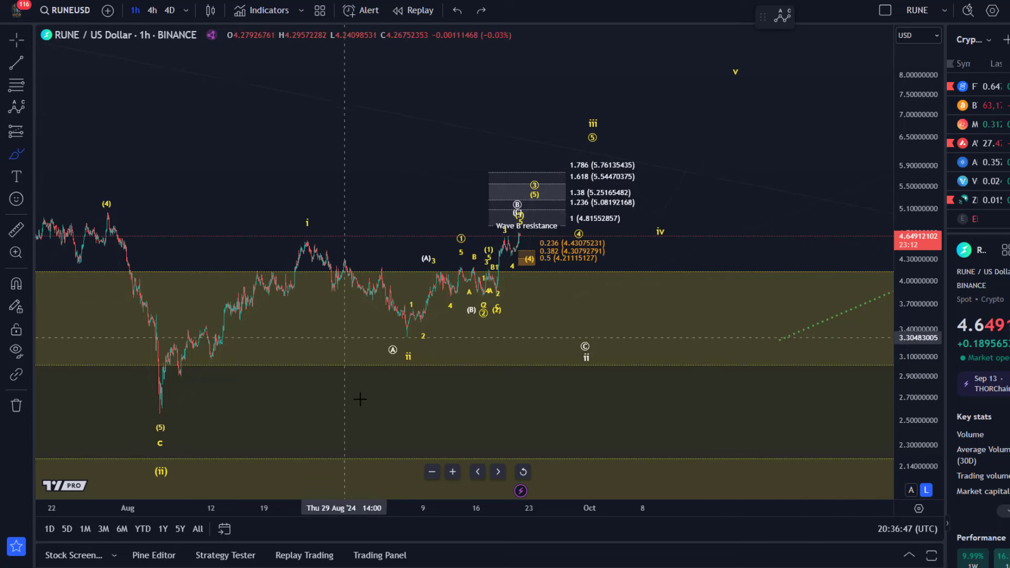
pyautogui.moveTo(689, 360)
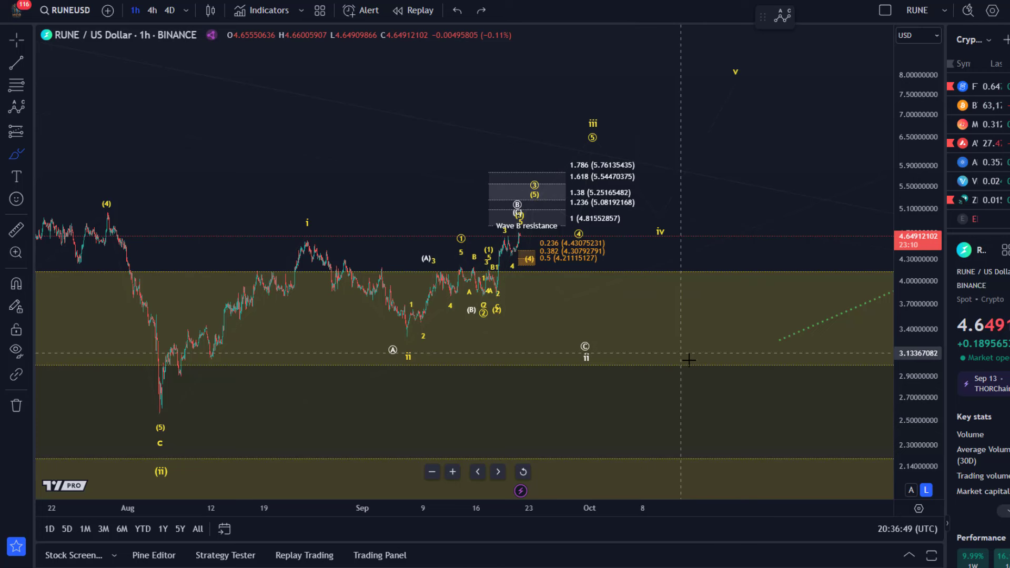
pyautogui.moveTo(586, 366)
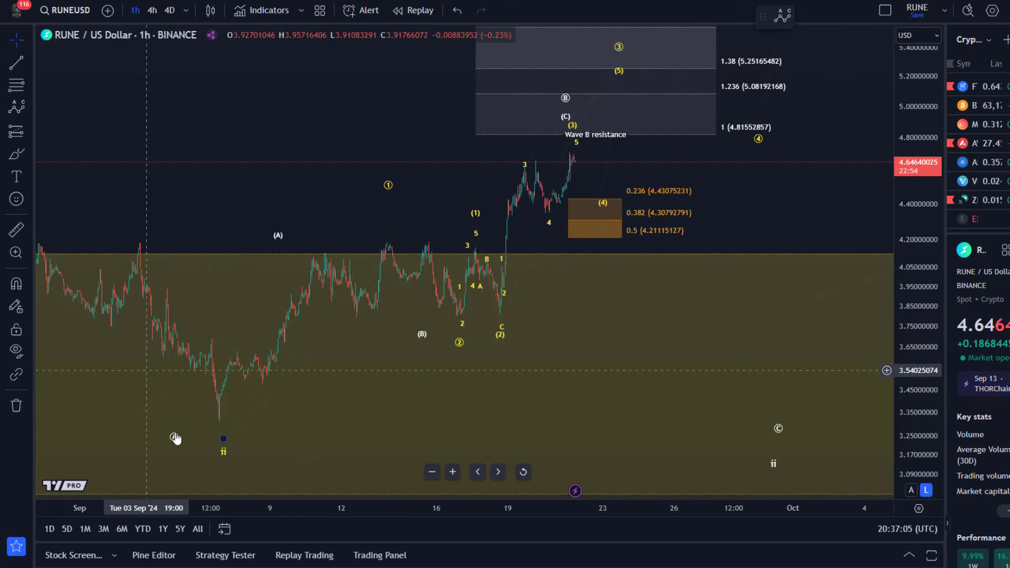
pyautogui.moveTo(224, 452)
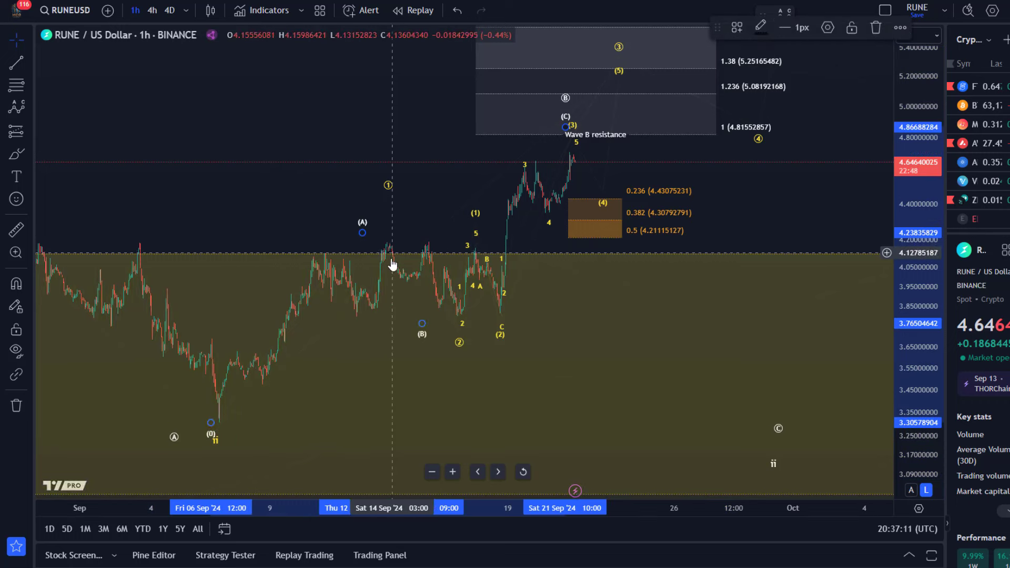
pyautogui.moveTo(389, 190)
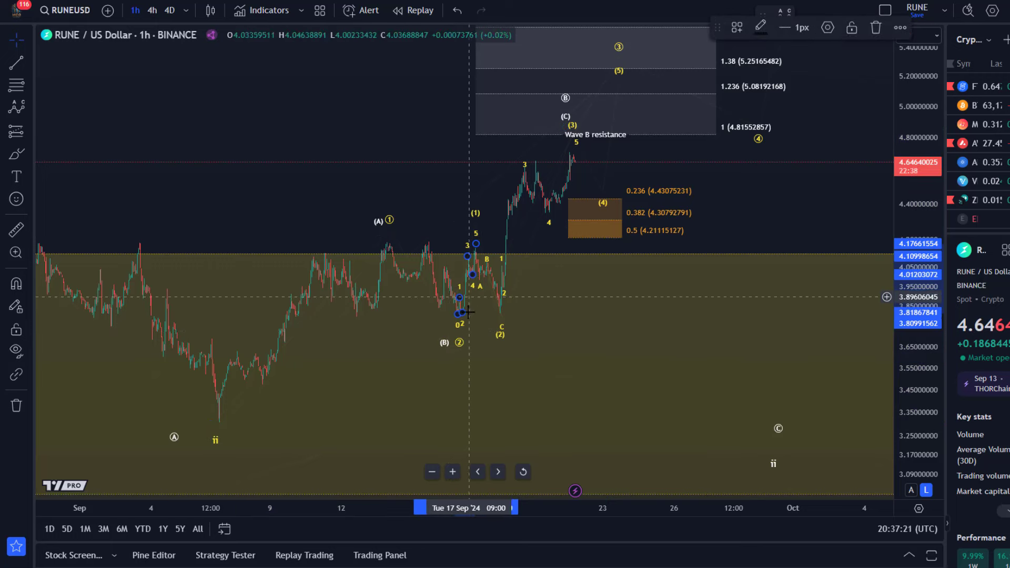
pyautogui.moveTo(467, 267)
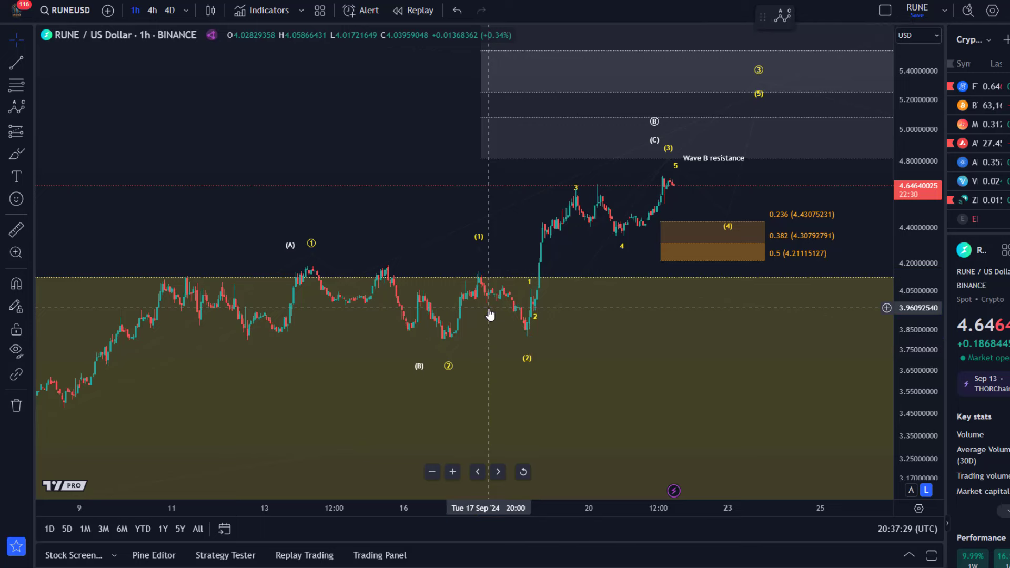
pyautogui.moveTo(467, 231)
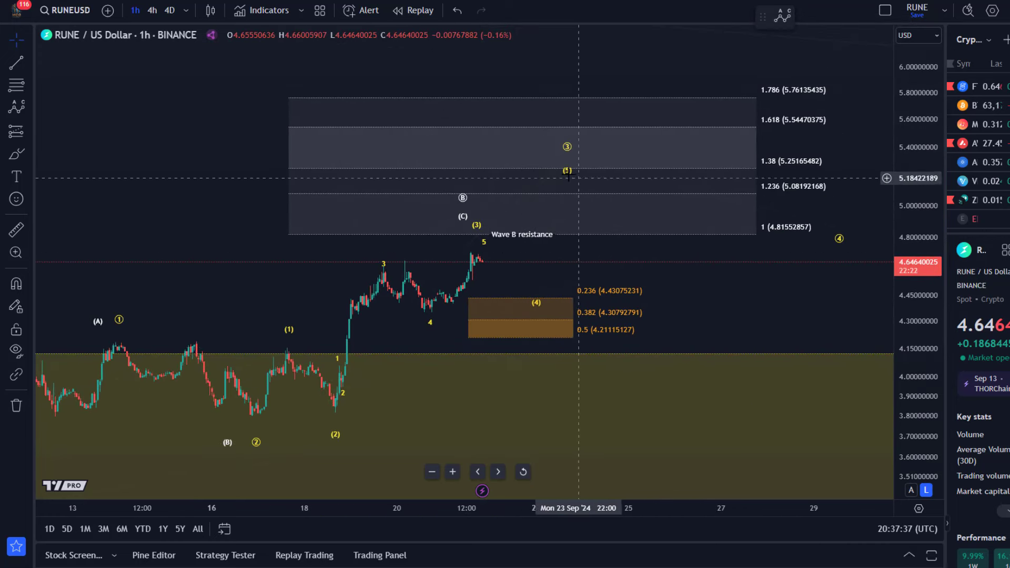
pyautogui.moveTo(570, 148)
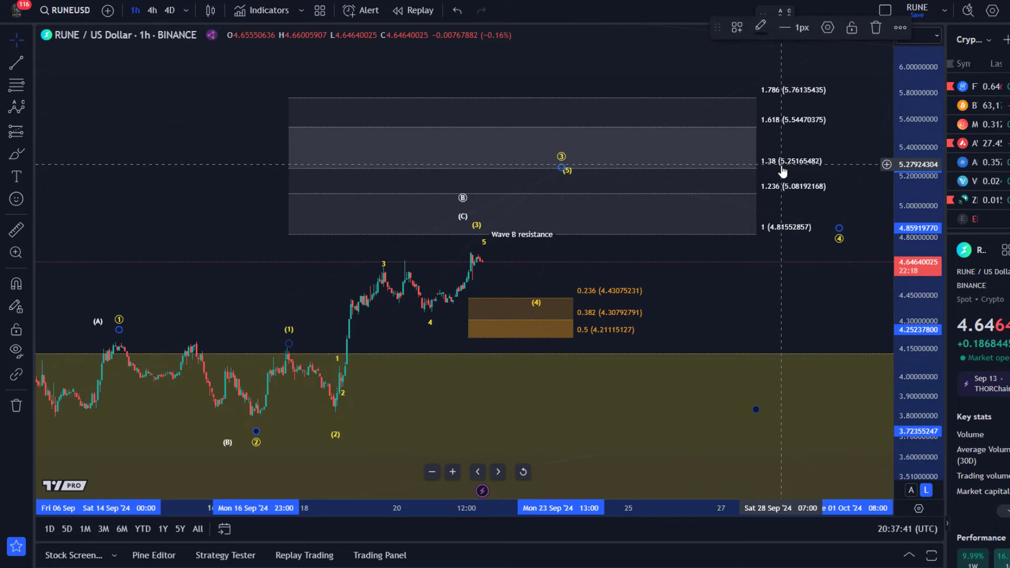
pyautogui.moveTo(470, 198)
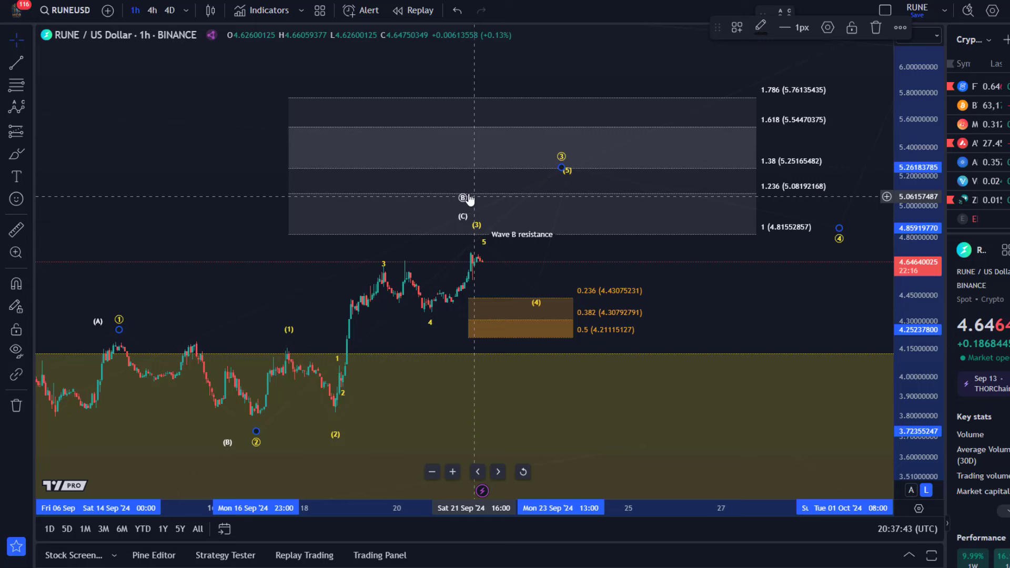
pyautogui.moveTo(536, 243)
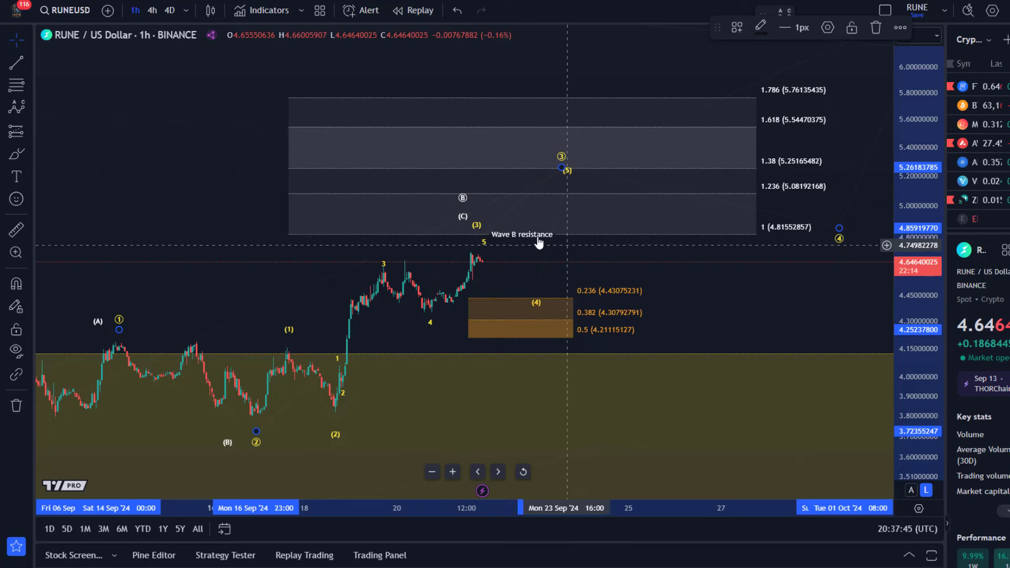
pyautogui.moveTo(745, 228)
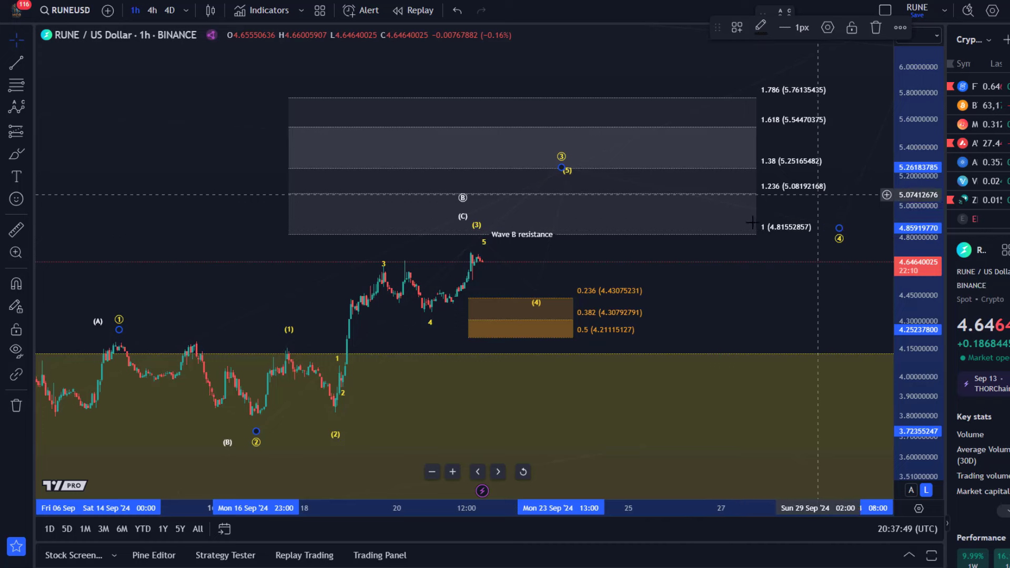
pyautogui.moveTo(552, 394)
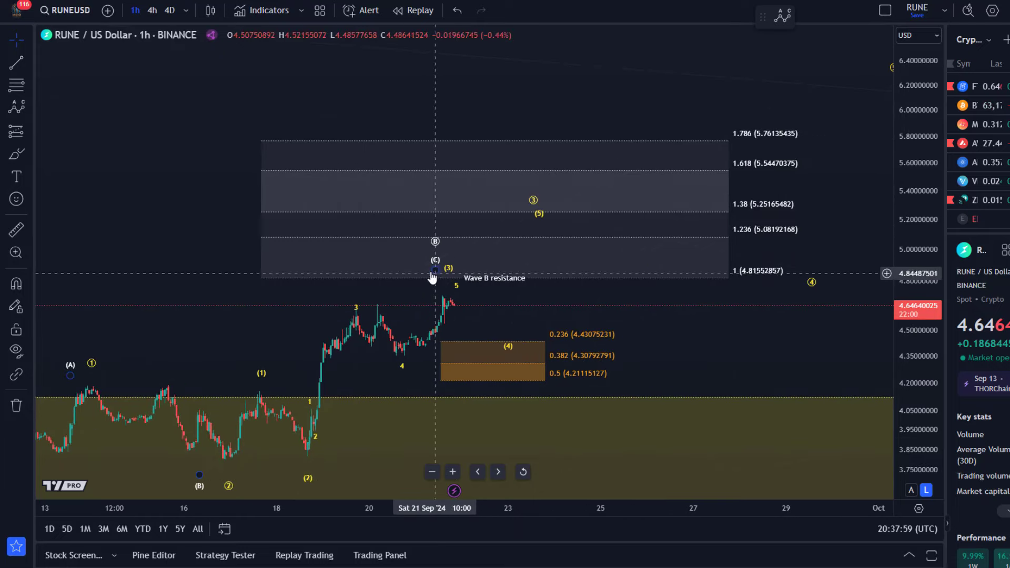
pyautogui.moveTo(669, 421)
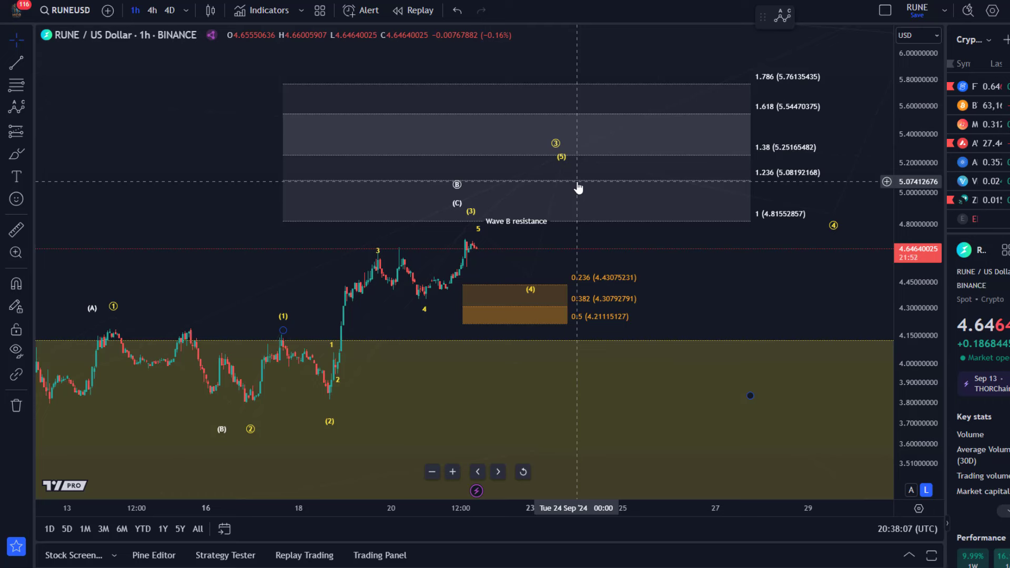
pyautogui.moveTo(617, 310)
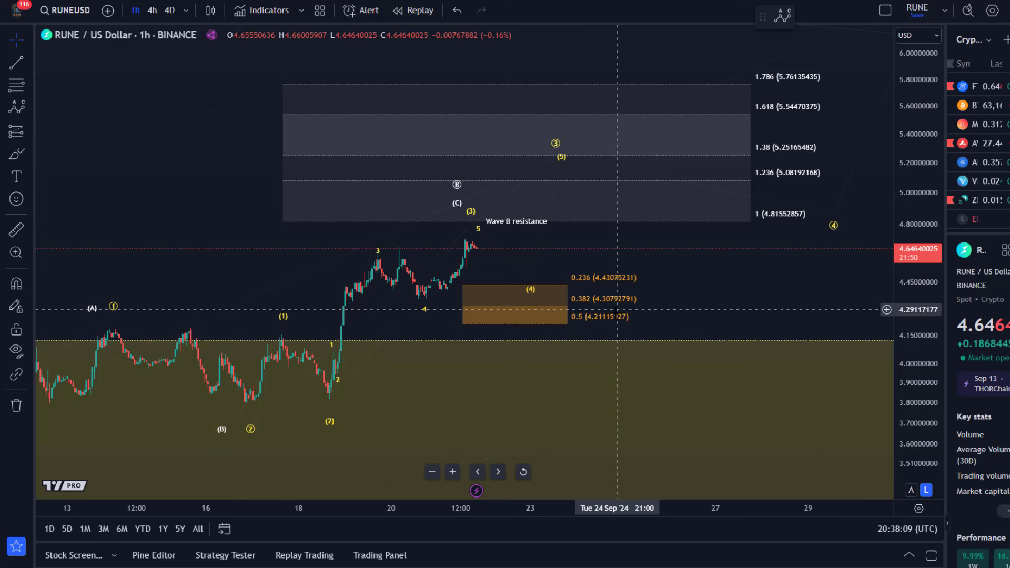
pyautogui.moveTo(602, 319)
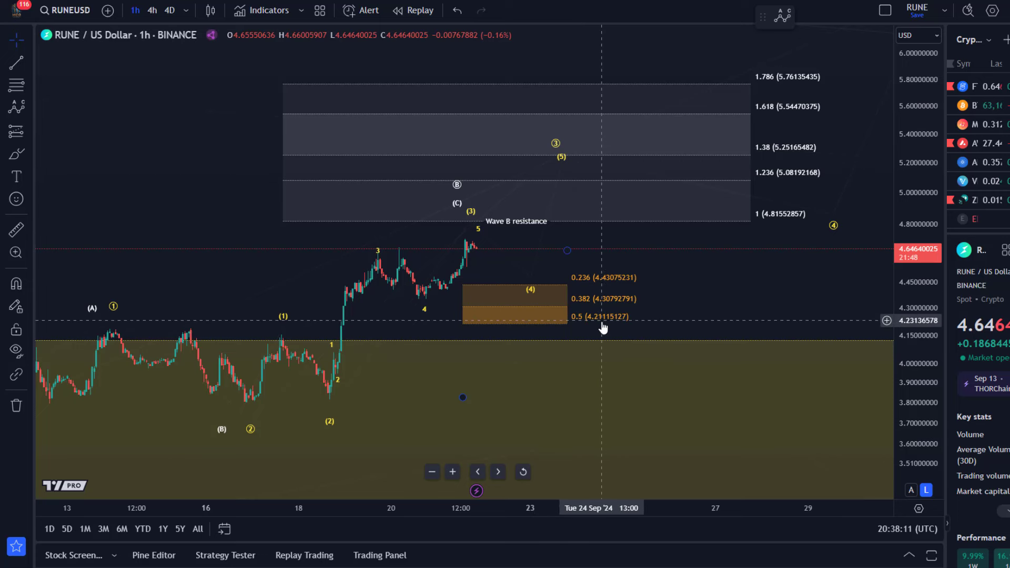
pyautogui.moveTo(519, 282)
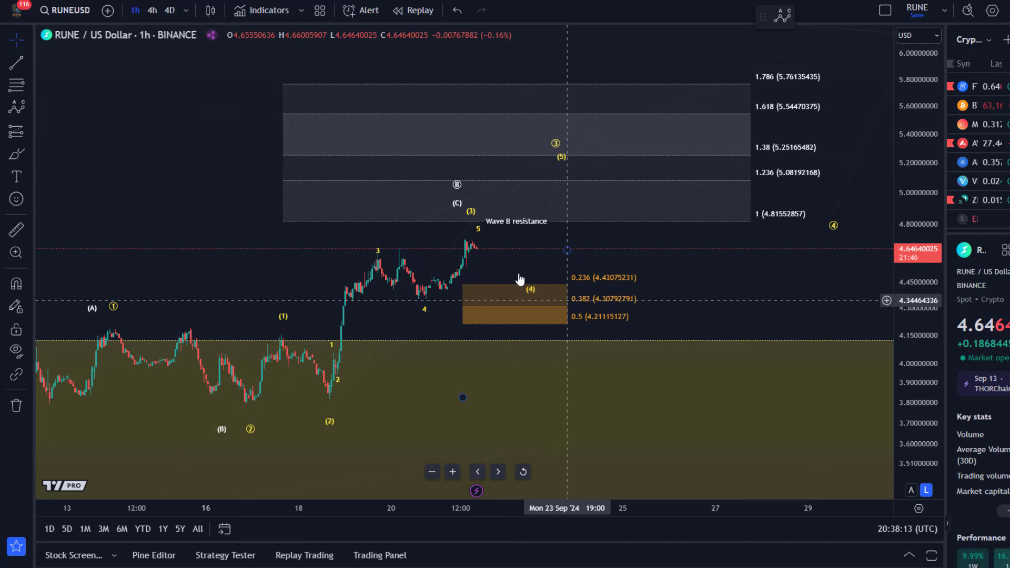
pyautogui.moveTo(564, 333)
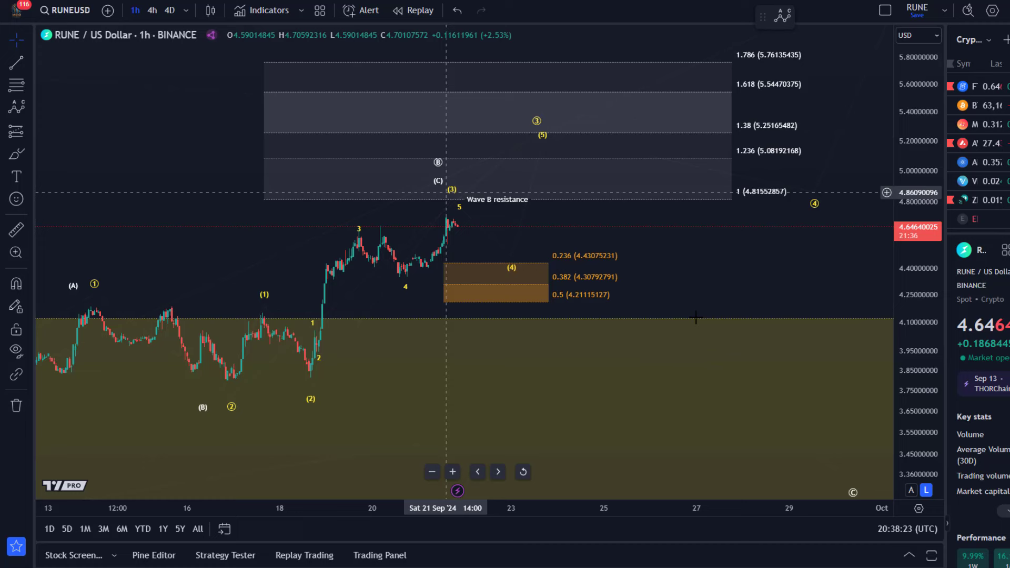
pyautogui.moveTo(638, 376)
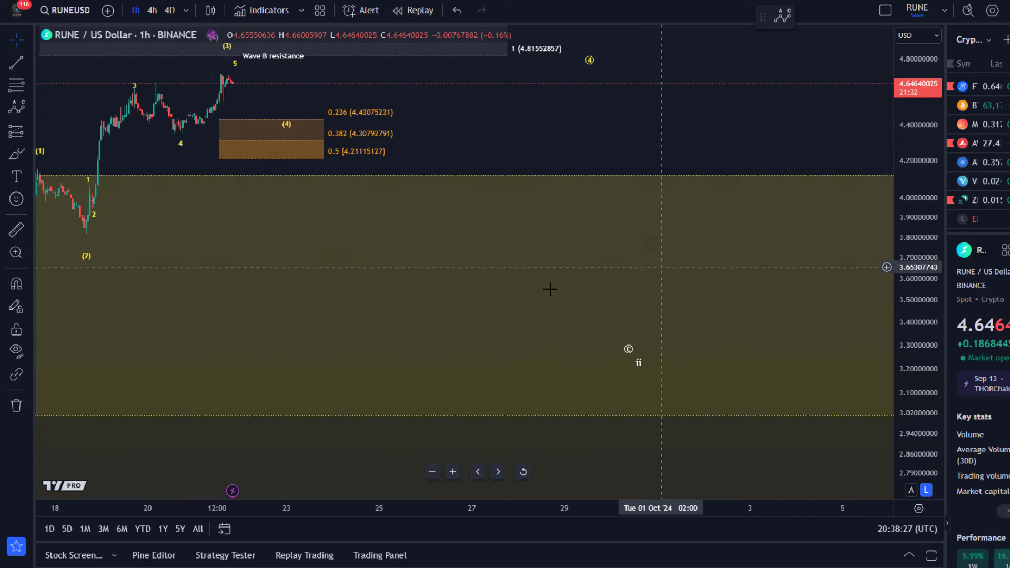
pyautogui.moveTo(758, 74)
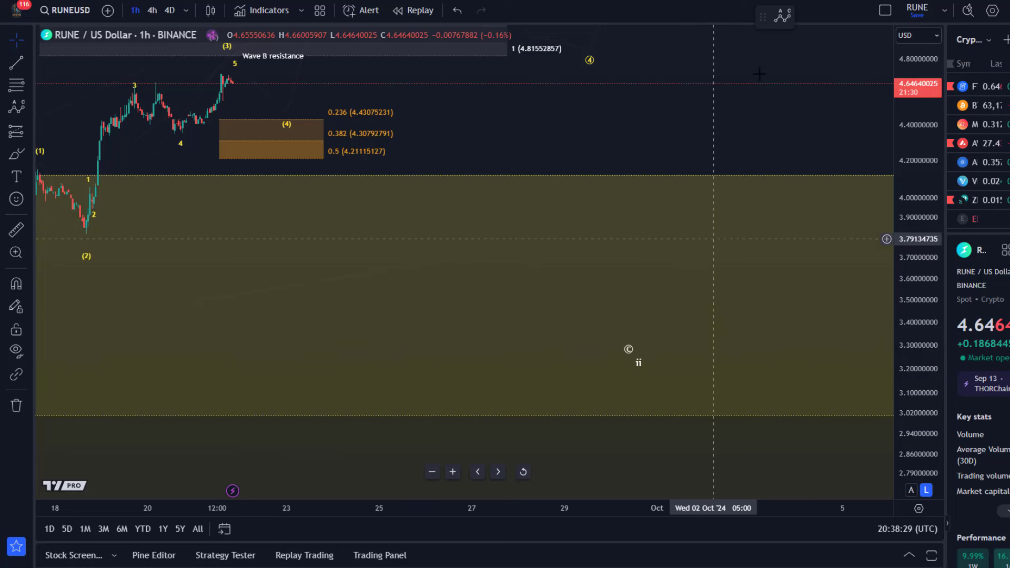